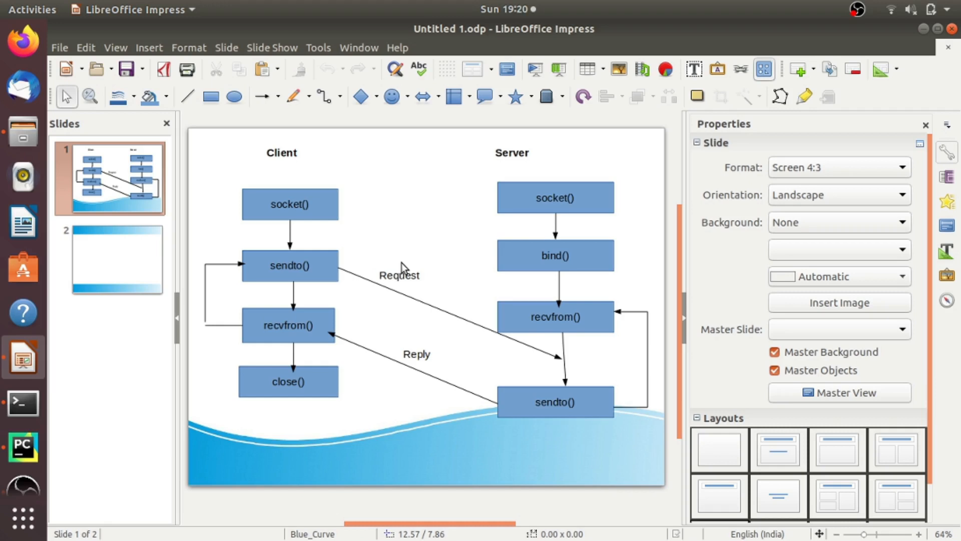
{"action": "mouse_move", "coordinate": [627, 254]}
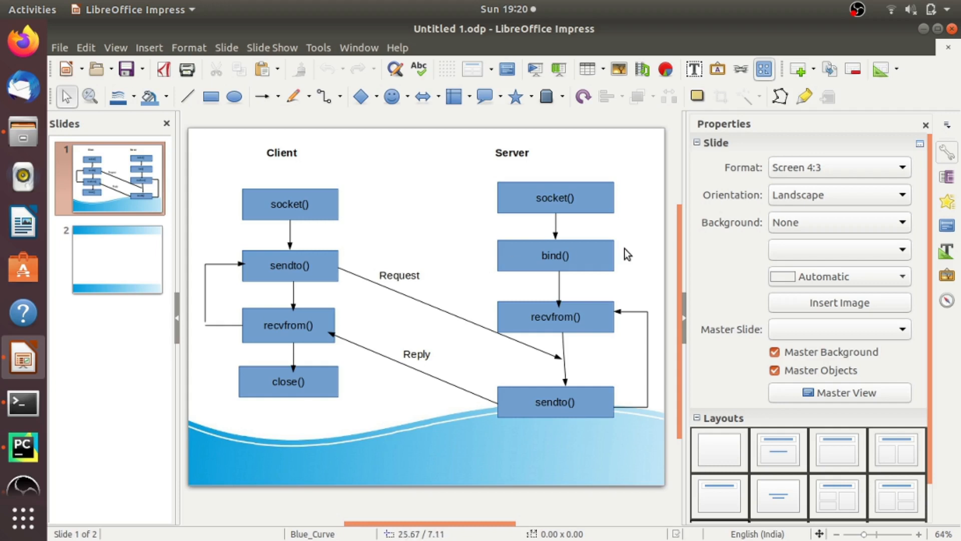
{"action": "mouse_move", "coordinate": [631, 290]}
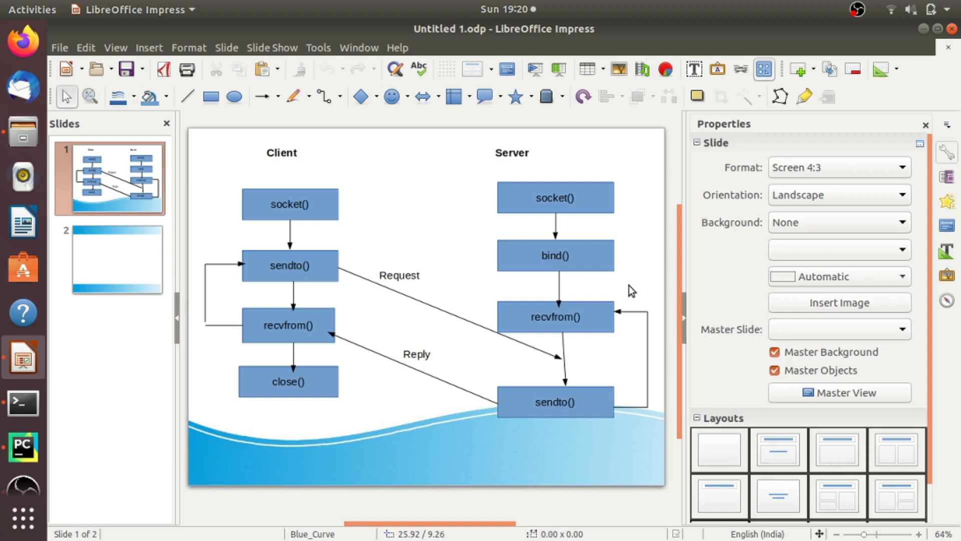
{"action": "mouse_move", "coordinate": [409, 225]}
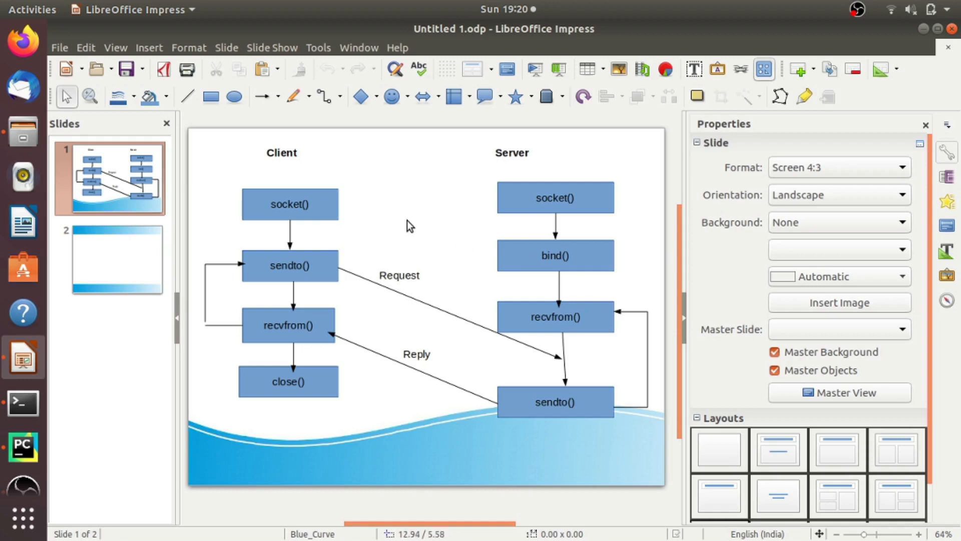
{"action": "mouse_move", "coordinate": [410, 221]}
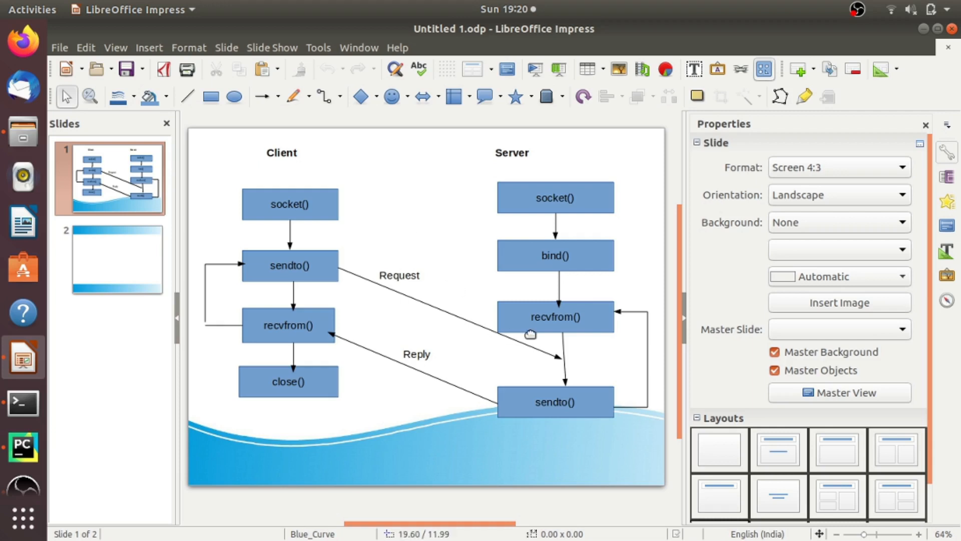
{"action": "mouse_move", "coordinate": [590, 282]}
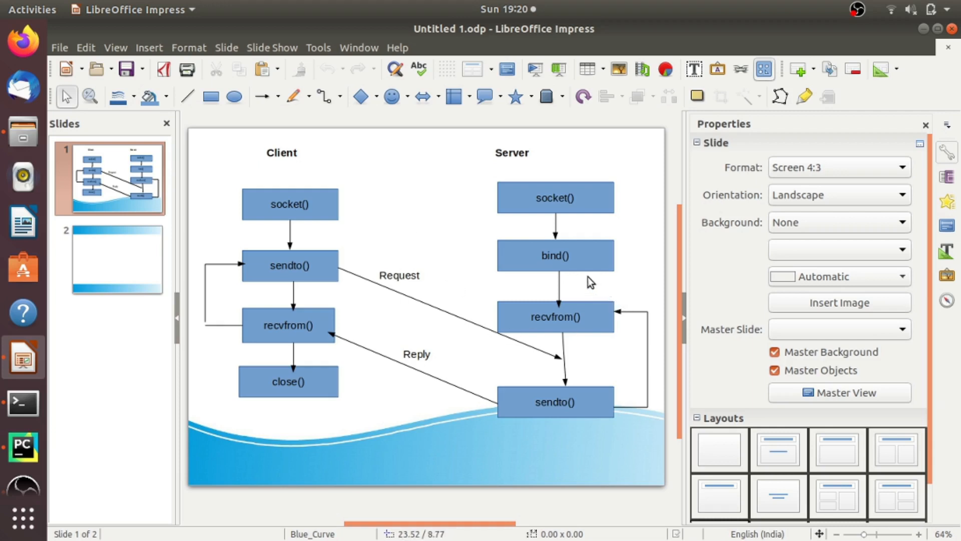
{"action": "mouse_move", "coordinate": [618, 290]}
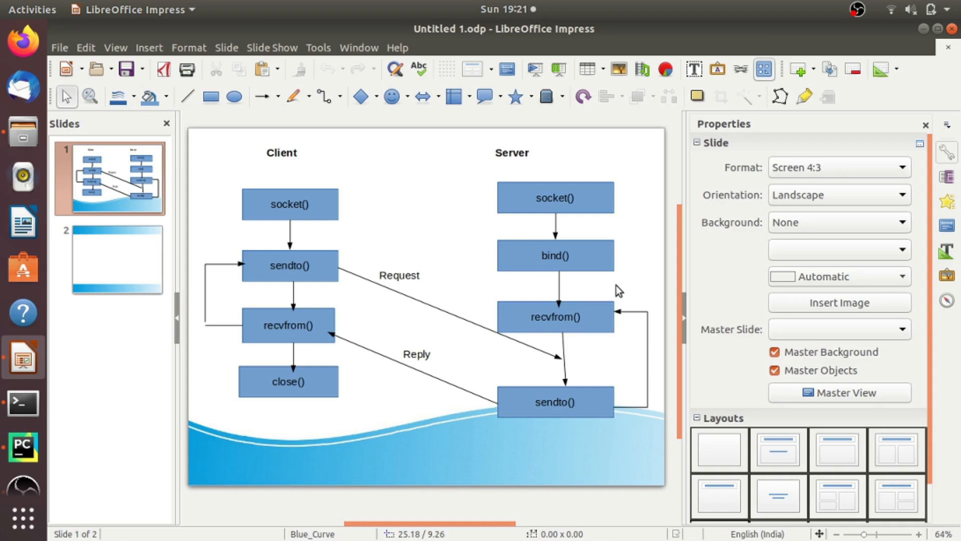
{"action": "mouse_move", "coordinate": [529, 182]}
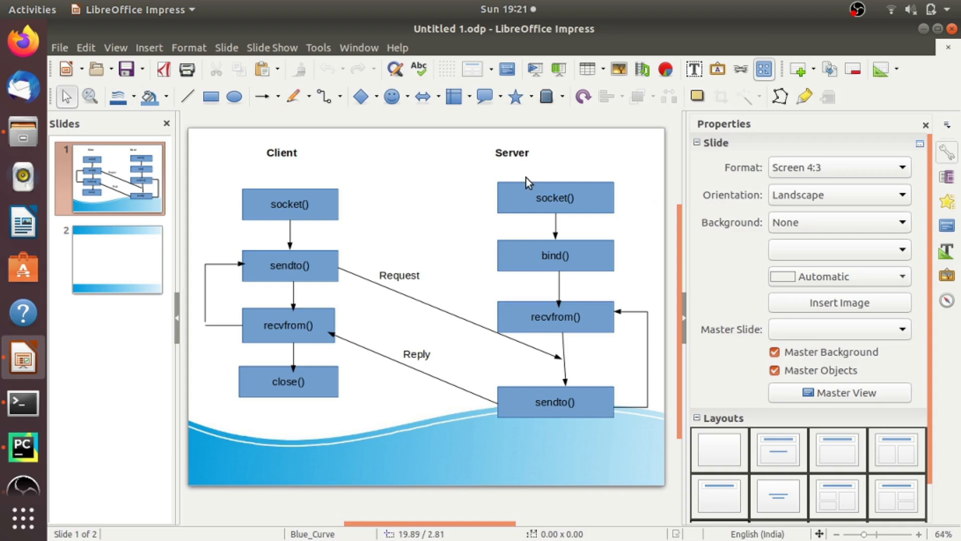
{"action": "mouse_move", "coordinate": [615, 268]}
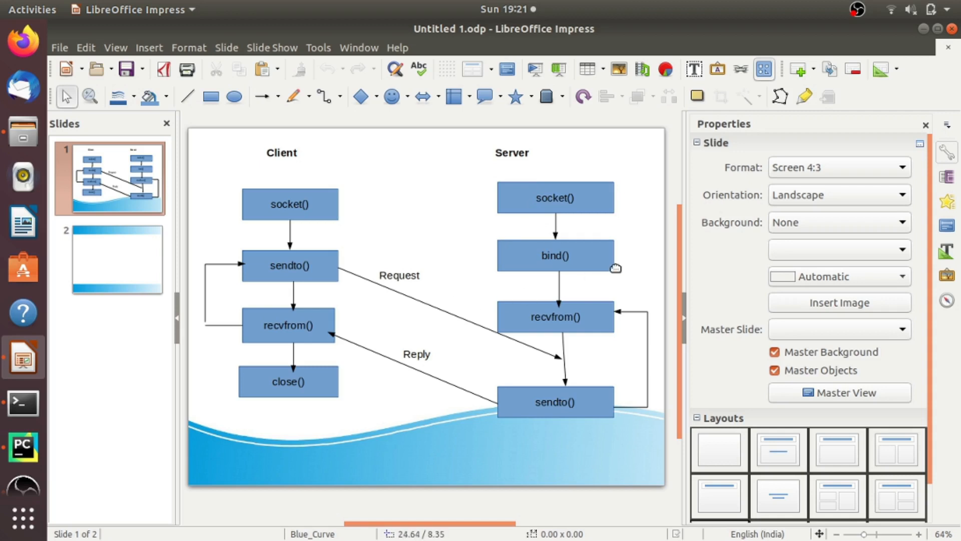
{"action": "mouse_move", "coordinate": [588, 238]}
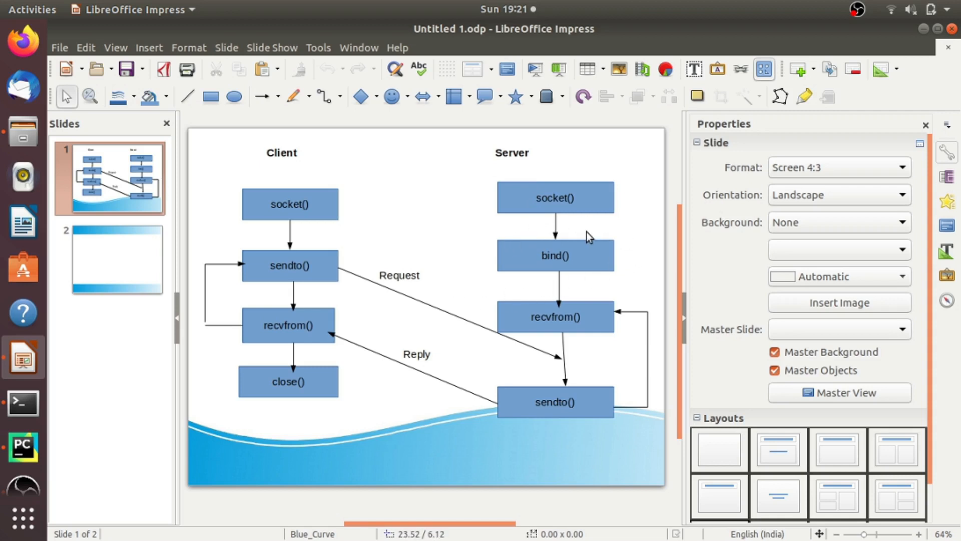
{"action": "mouse_move", "coordinate": [563, 269]}
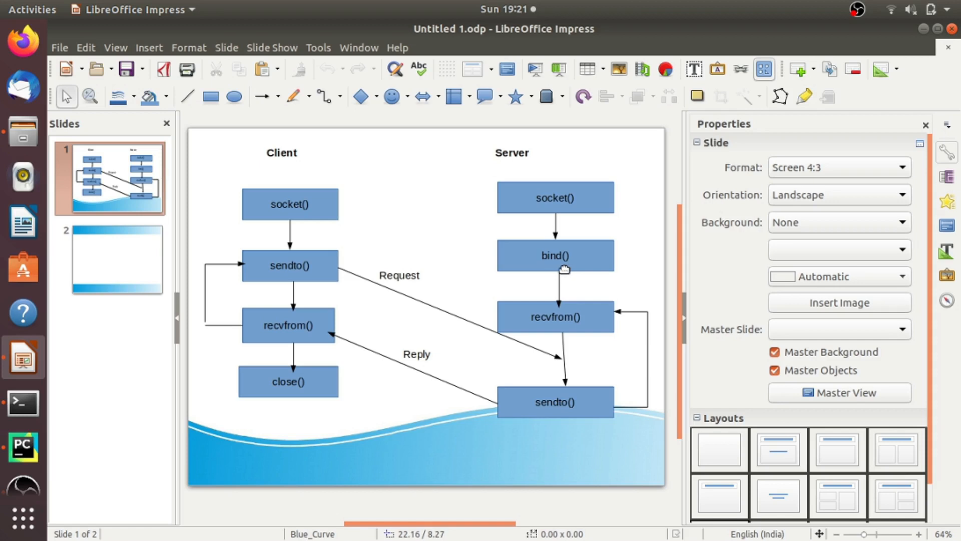
{"action": "mouse_move", "coordinate": [641, 305]}
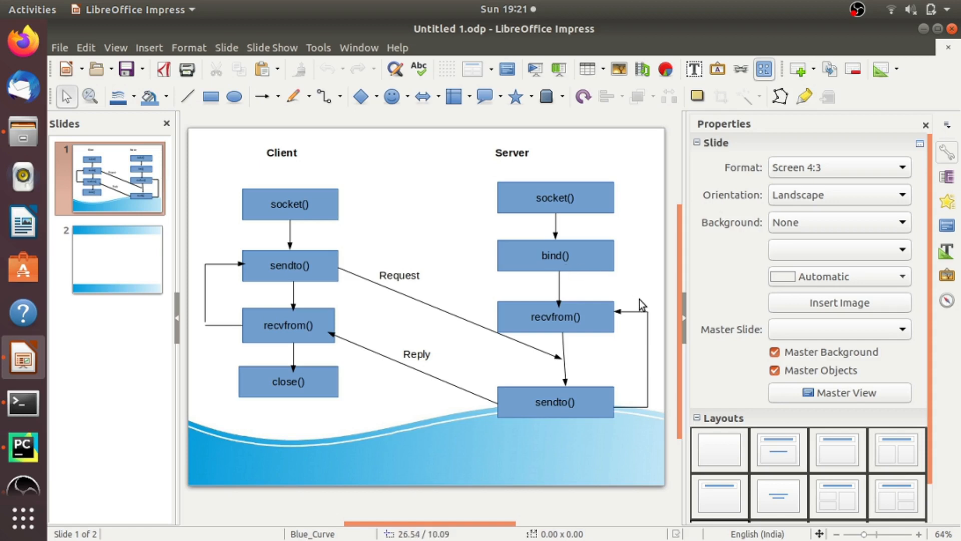
{"action": "mouse_move", "coordinate": [487, 343]}
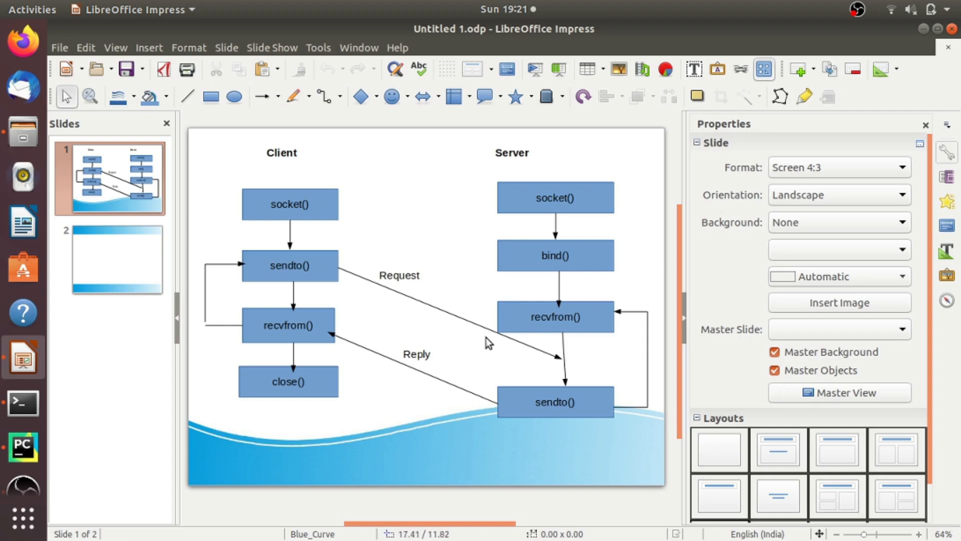
{"action": "mouse_move", "coordinate": [611, 305]}
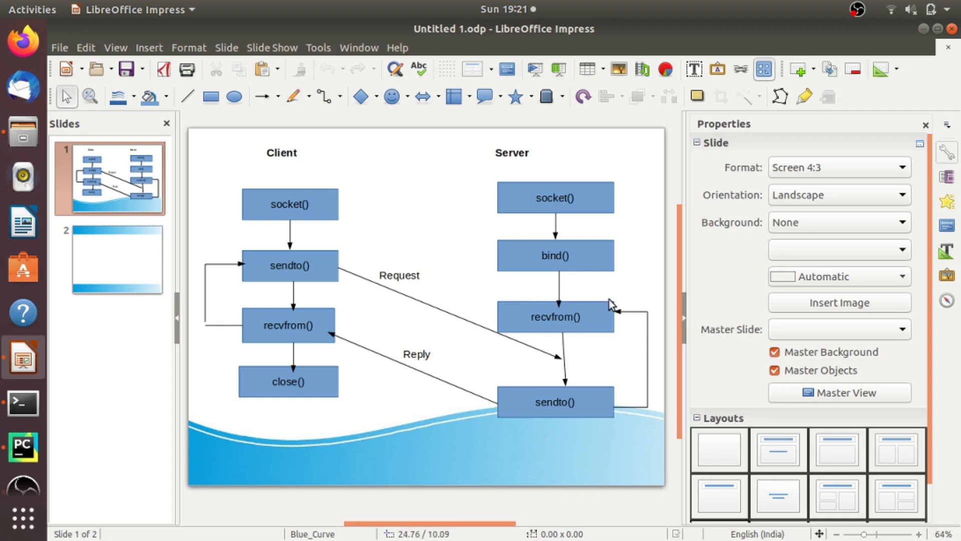
{"action": "mouse_move", "coordinate": [570, 284]}
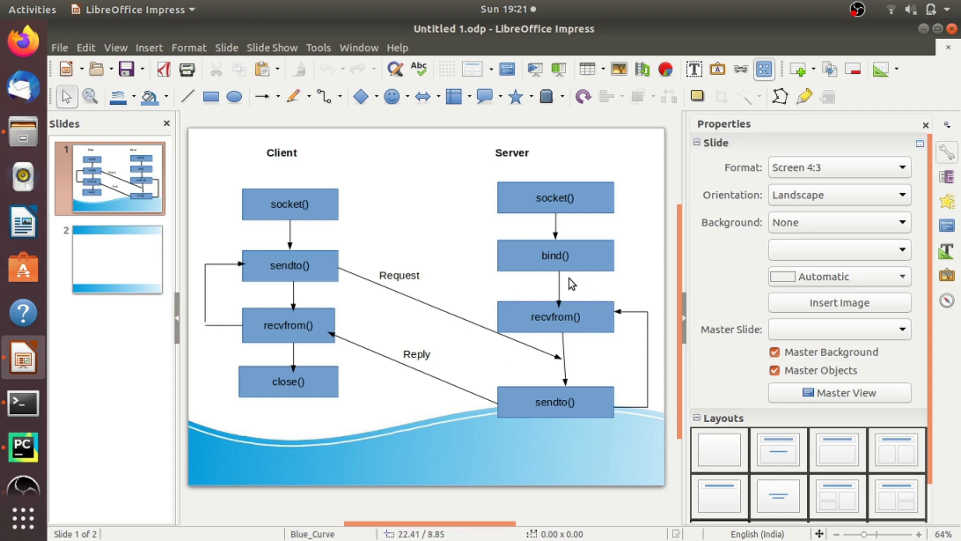
{"action": "mouse_move", "coordinate": [330, 263]}
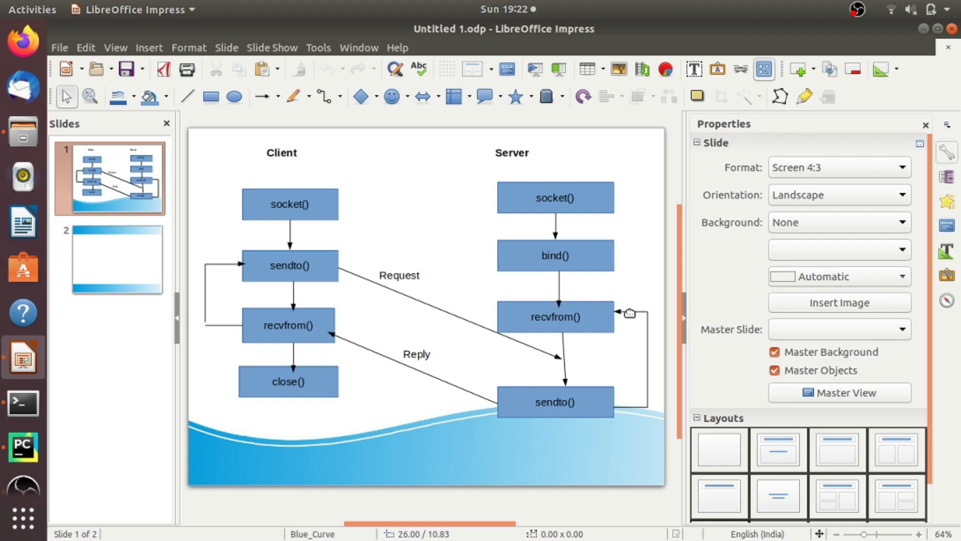
{"action": "mouse_move", "coordinate": [550, 302]}
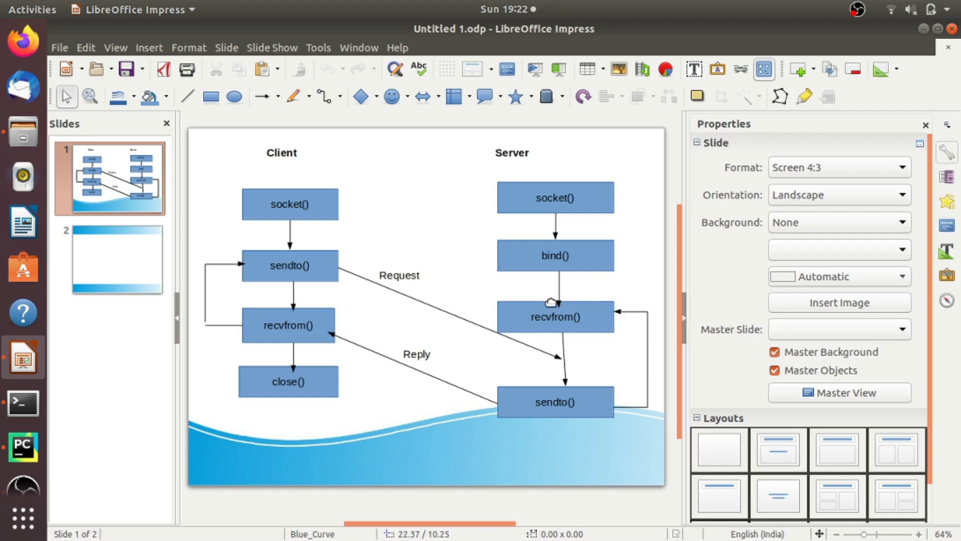
{"action": "mouse_move", "coordinate": [503, 304]}
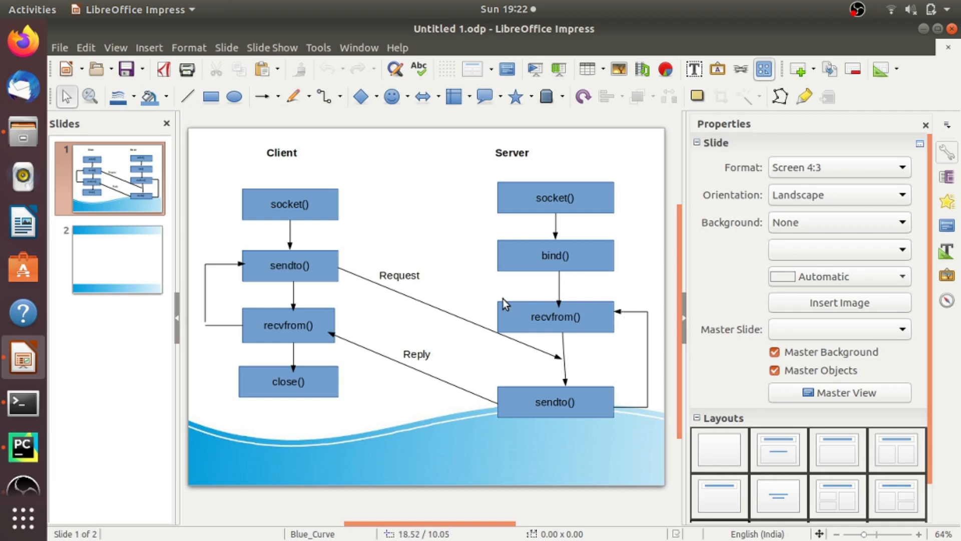
{"action": "mouse_move", "coordinate": [493, 430]}
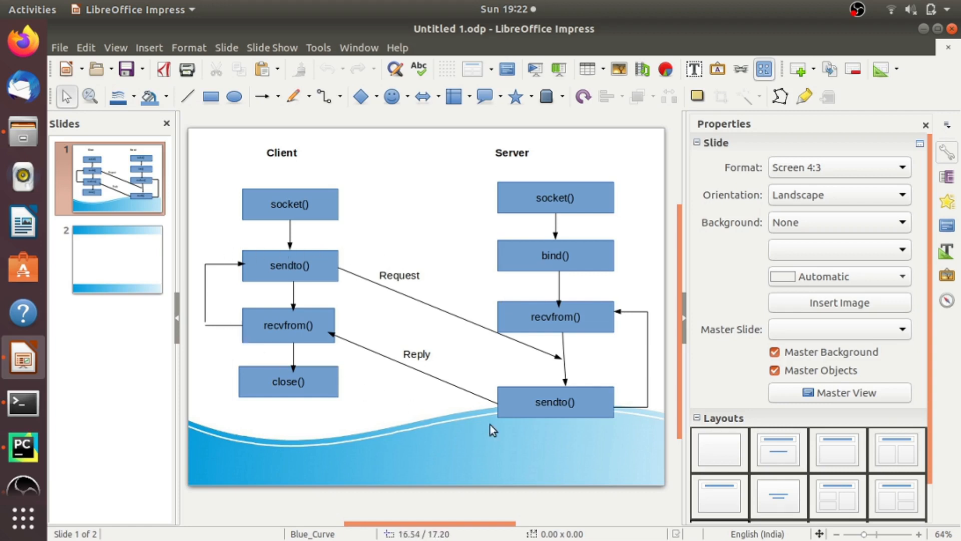
{"action": "mouse_move", "coordinate": [346, 404]}
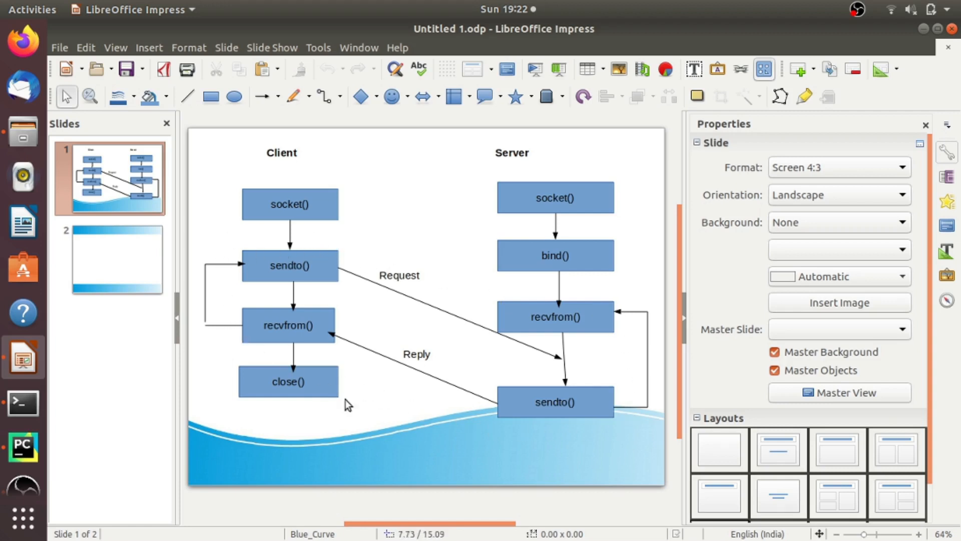
{"action": "mouse_move", "coordinate": [482, 404]}
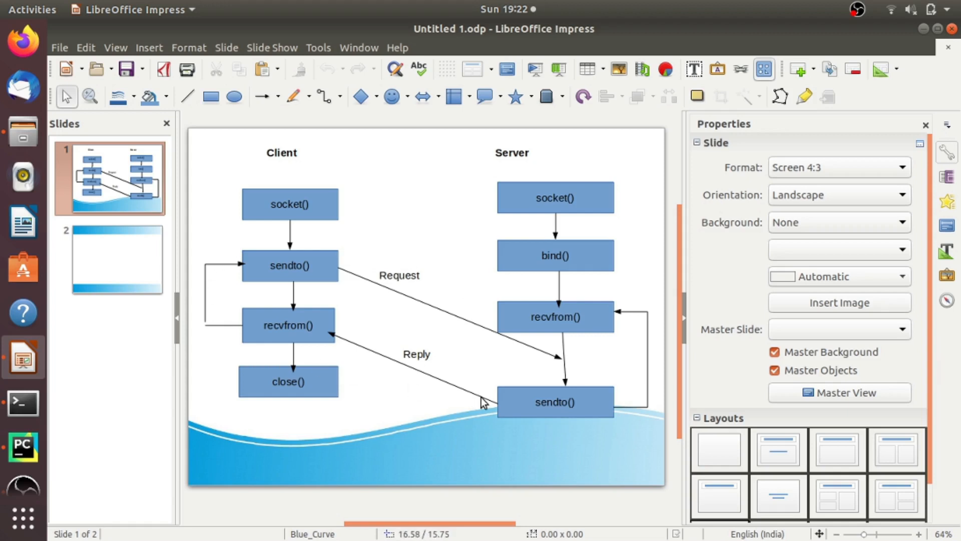
{"action": "mouse_move", "coordinate": [222, 393]}
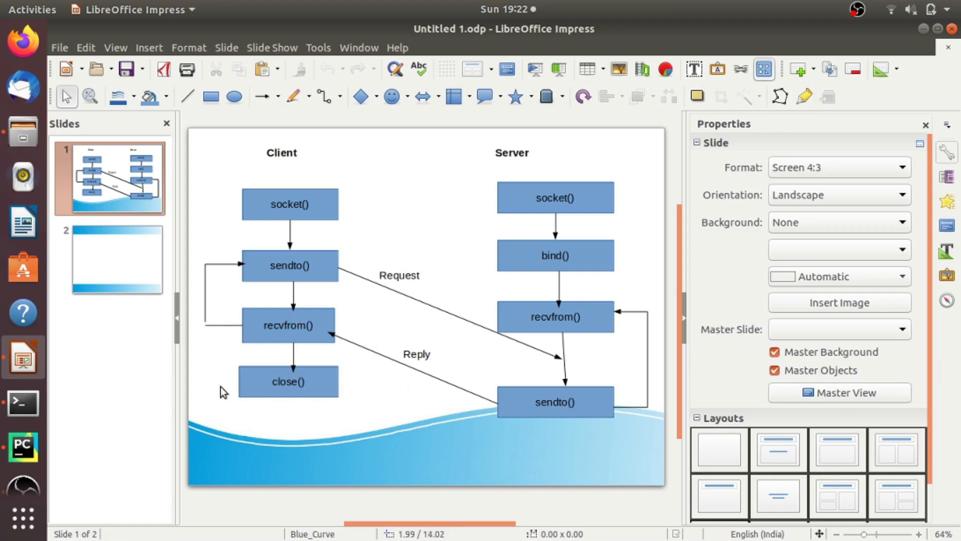
{"action": "mouse_move", "coordinate": [318, 358]}
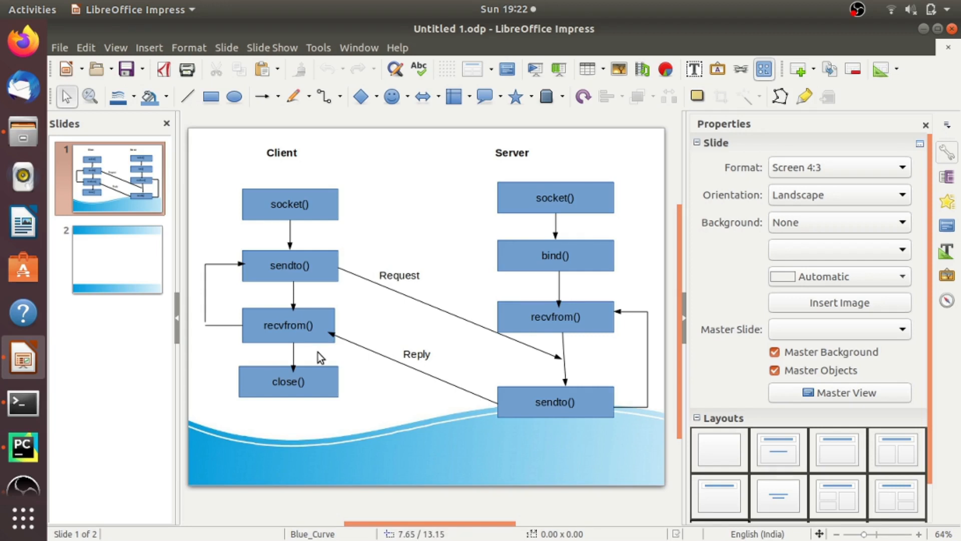
{"action": "mouse_move", "coordinate": [598, 355]}
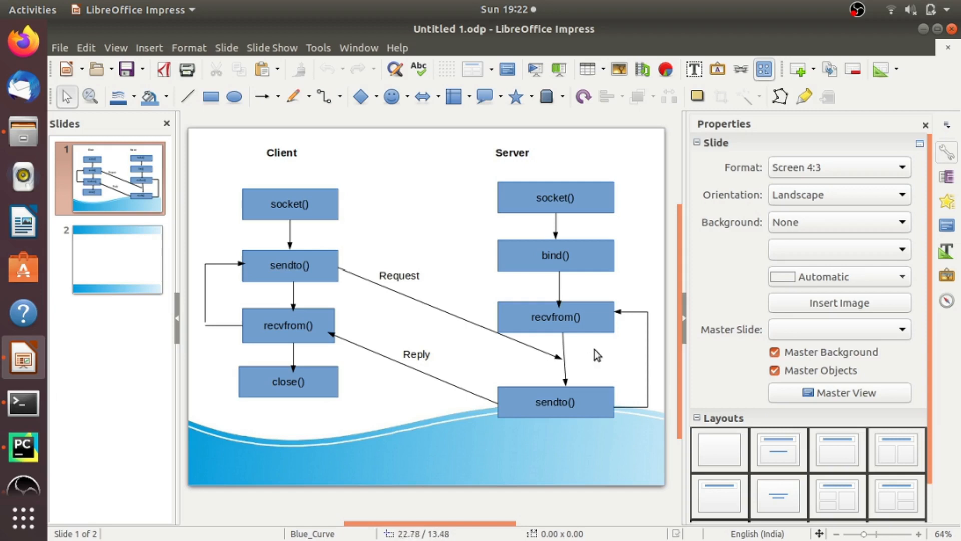
{"action": "mouse_move", "coordinate": [569, 301]}
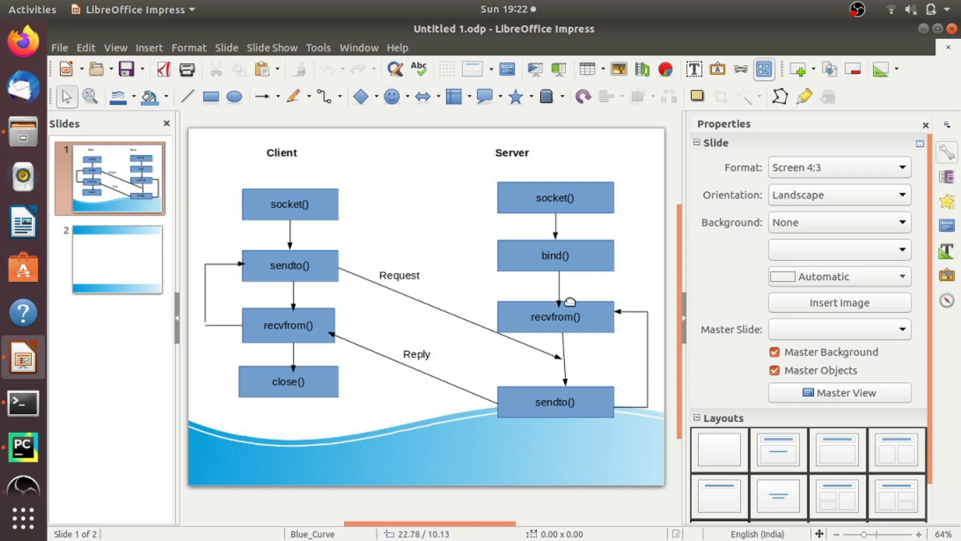
{"action": "mouse_move", "coordinate": [606, 344]}
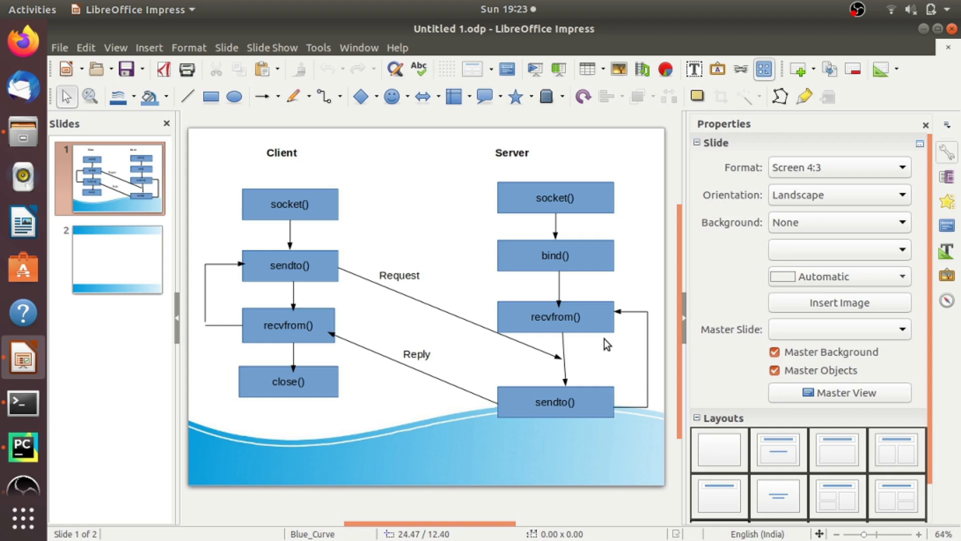
{"action": "mouse_move", "coordinate": [28, 412]}
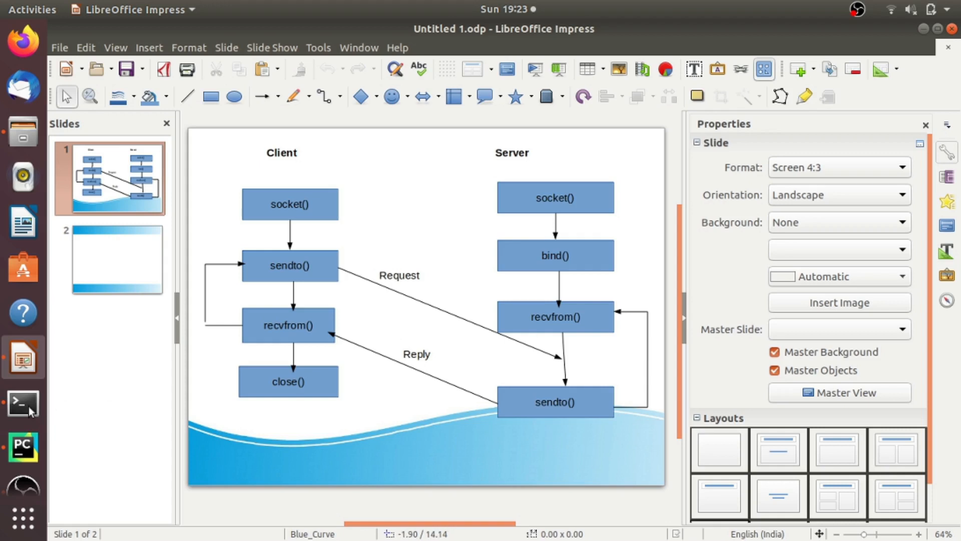
Switch to PyCharm's UDPServer.py and write 'import socket' as its first line.
{"action": "left_click", "coordinate": [23, 446]}
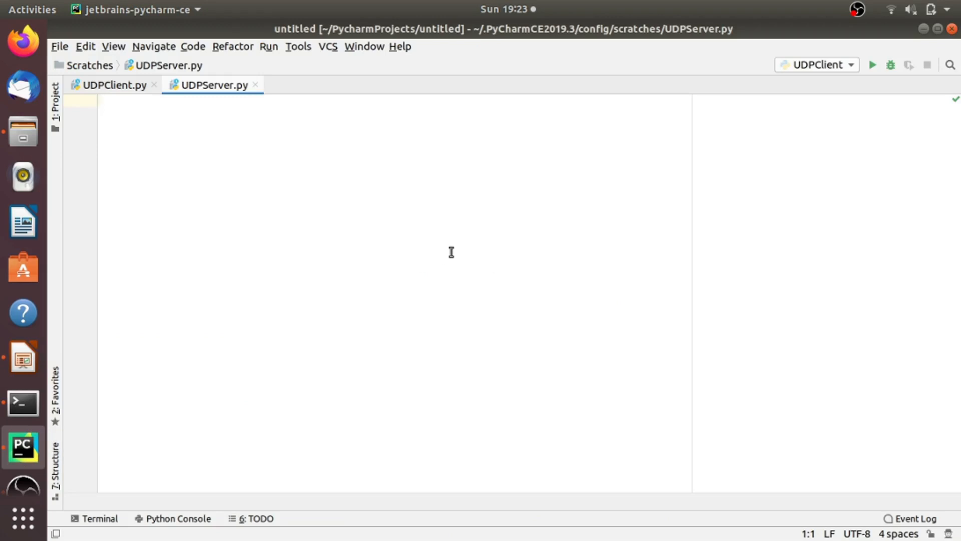
{"action": "left_click", "coordinate": [120, 101]}
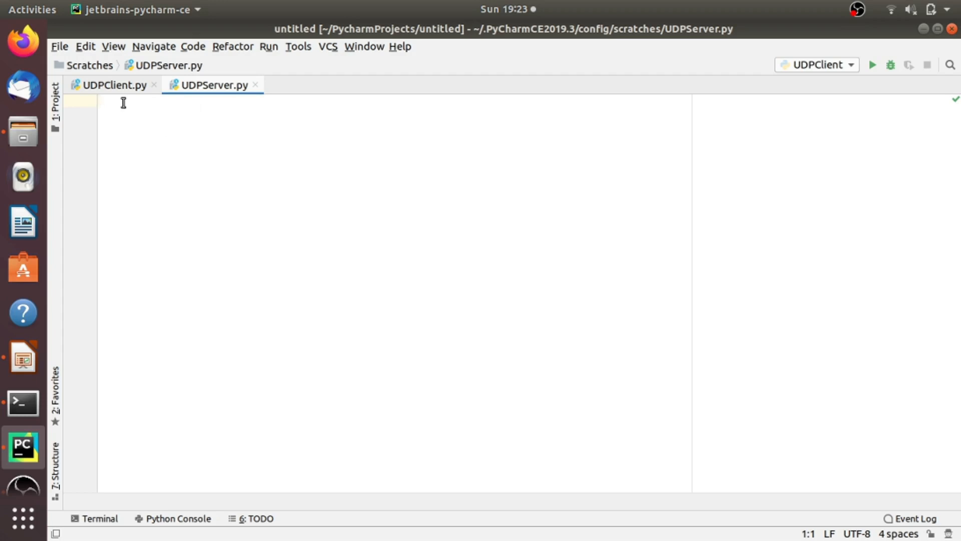
{"action": "type", "text": "import"}
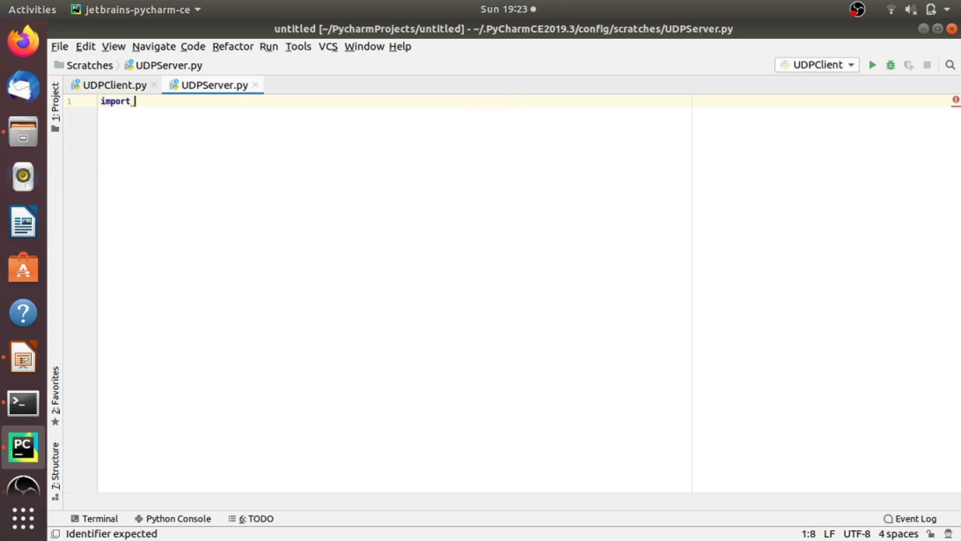
{"action": "type", "text": "socket"}
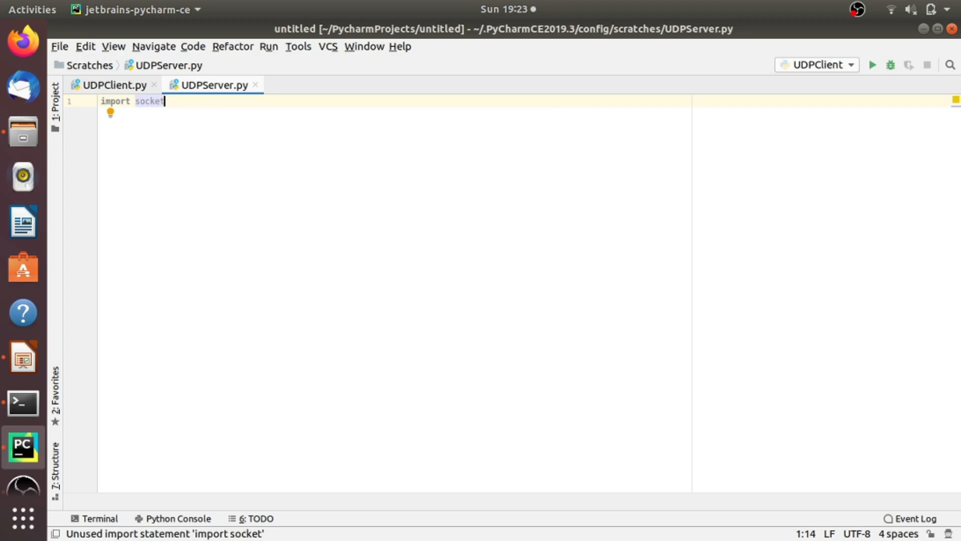
{"action": "key", "text": "Return"}
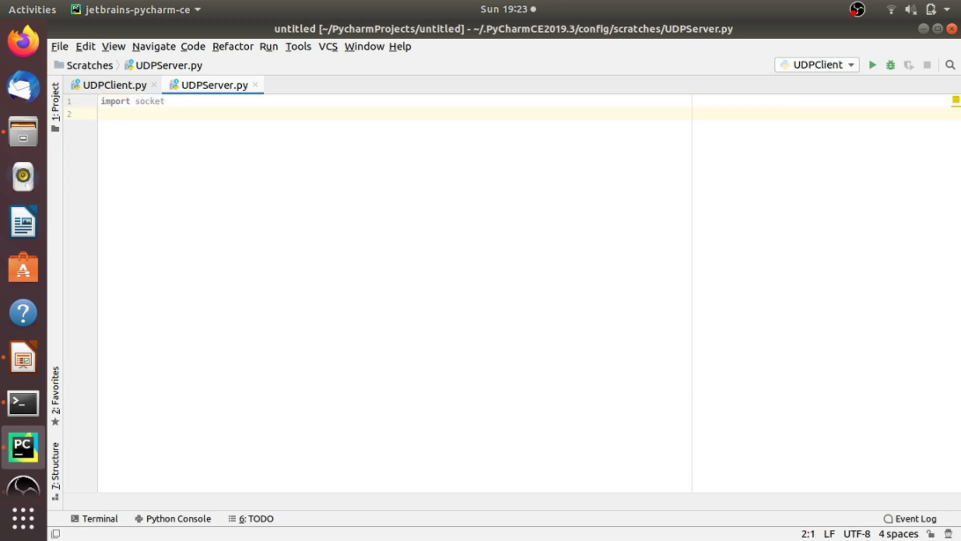
Write sock=socket.socket(socket.AF_INET,socket.SOCK_DGRAM) on line 2 to create the datagram socket.
{"action": "type", "text": "sock=s"}
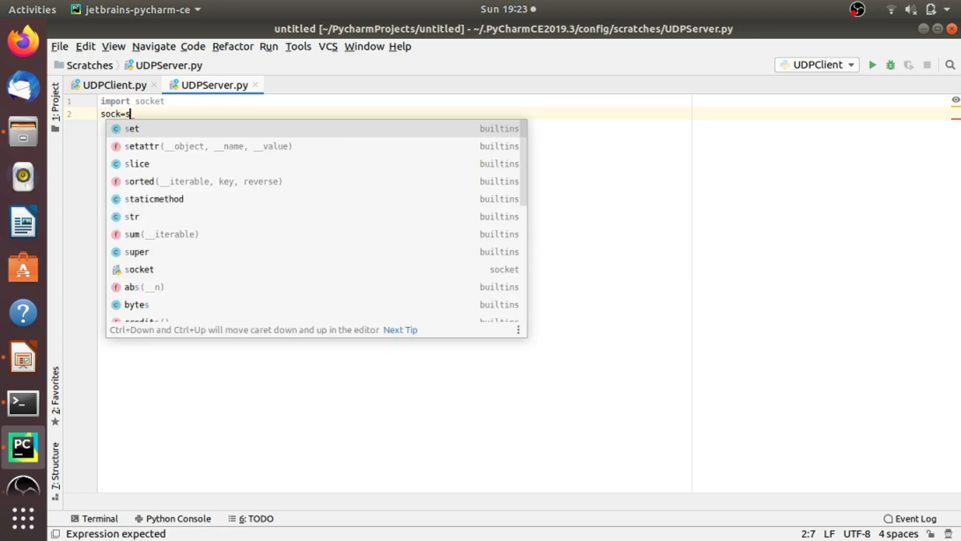
{"action": "type", "text": "o"}
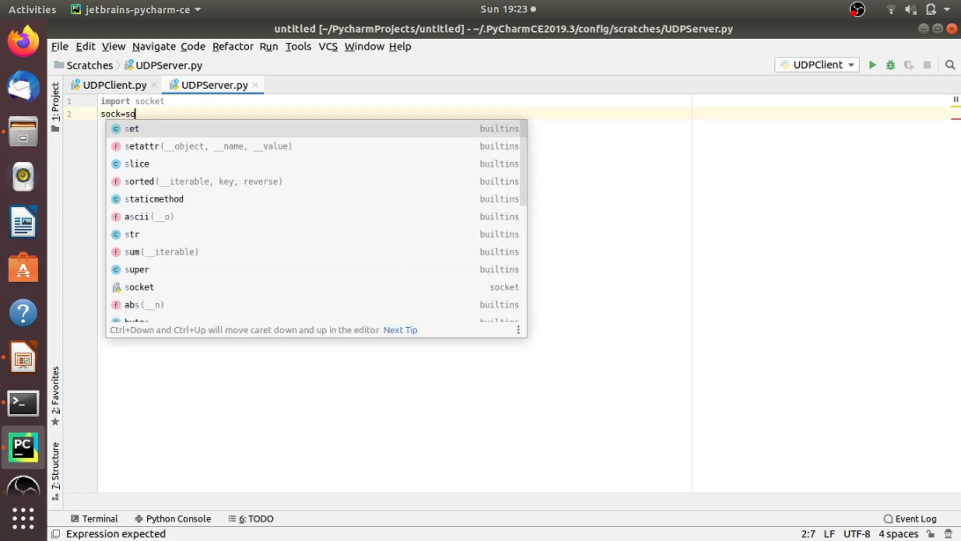
{"action": "left_click", "coordinate": [139, 287]}
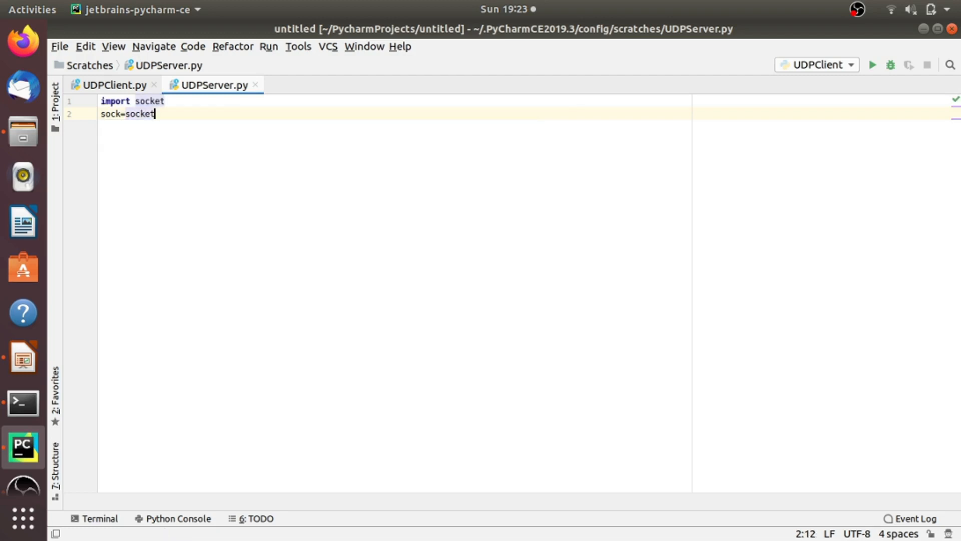
{"action": "type", "text": ".socket("}
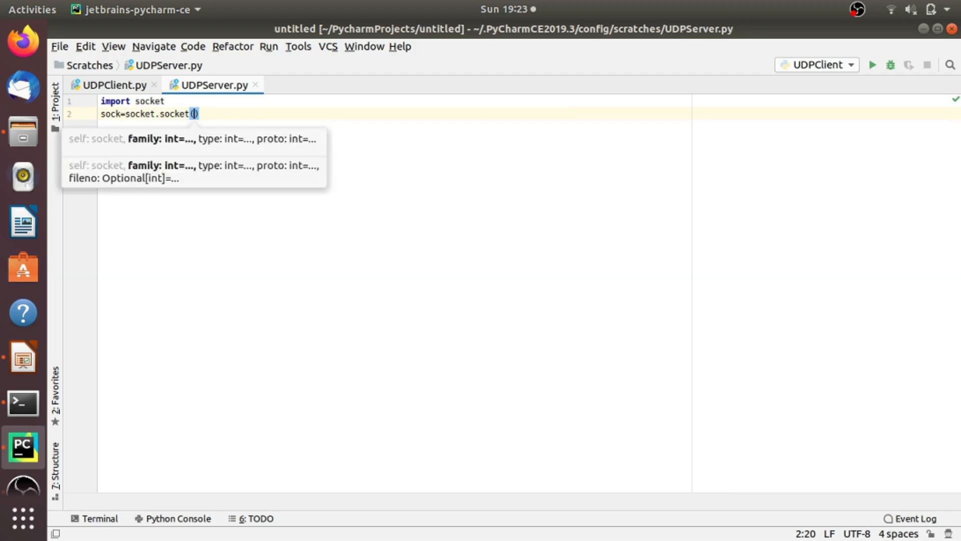
{"action": "type", "text": "sck"}
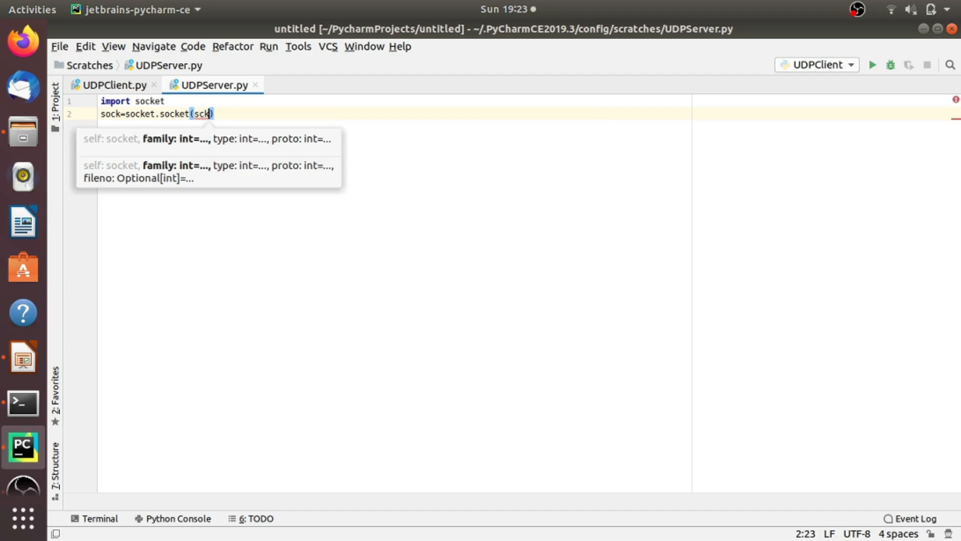
{"action": "type", "text": "ocket"}
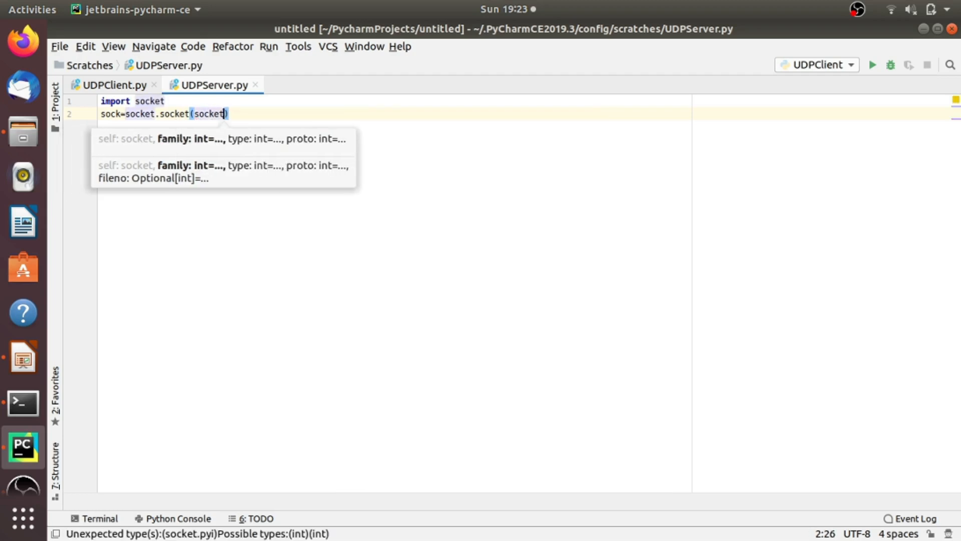
{"action": "type", "text": ".AF_INET"}
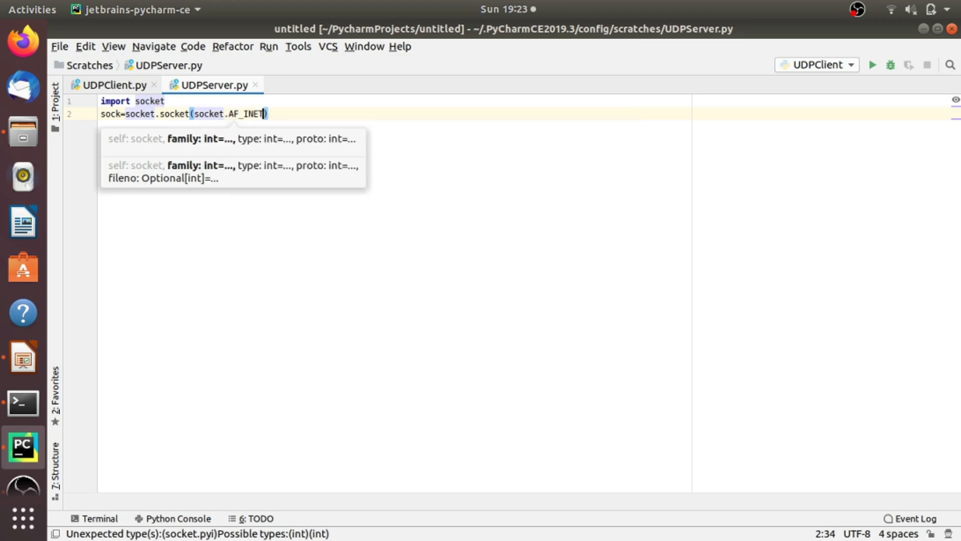
{"action": "type", "text": ","}
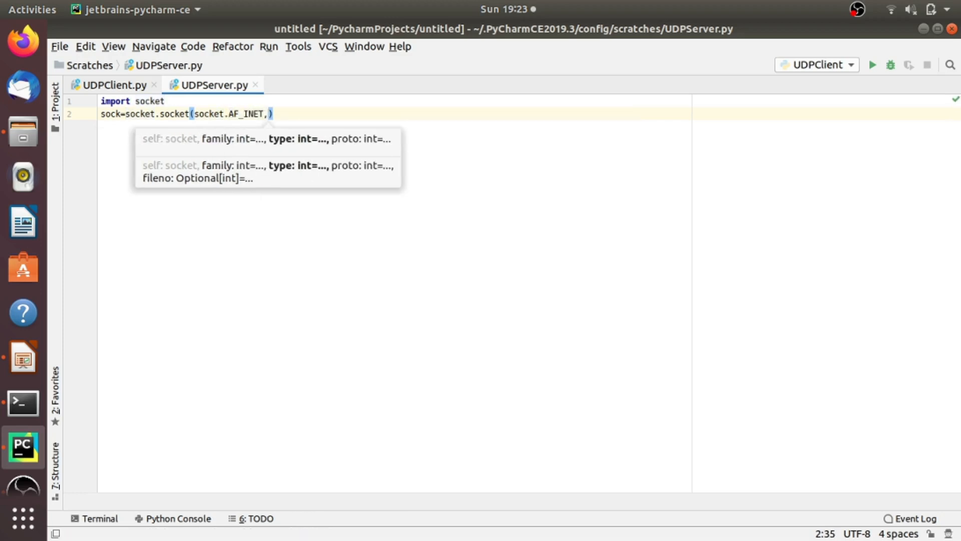
{"action": "type", "text": "scket"}
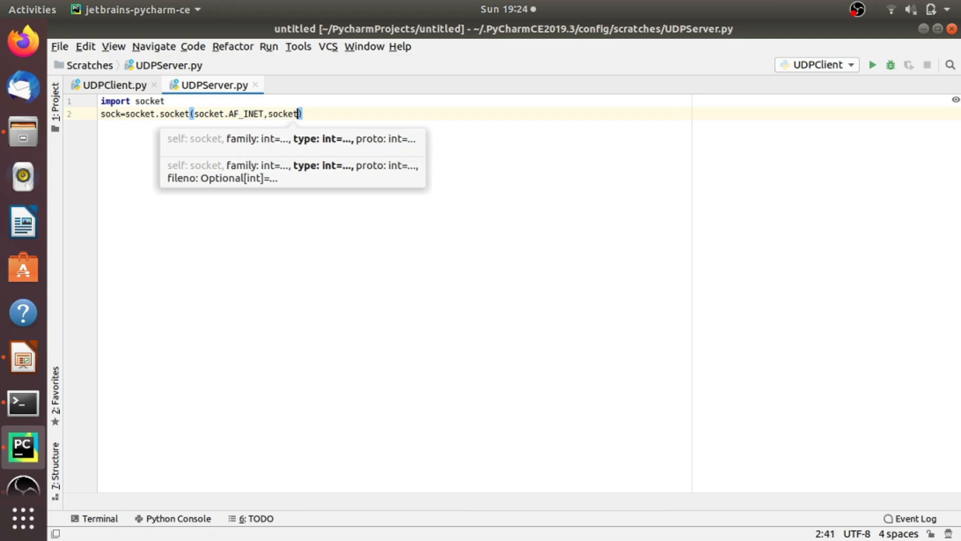
{"action": "type", "text": ".S"}
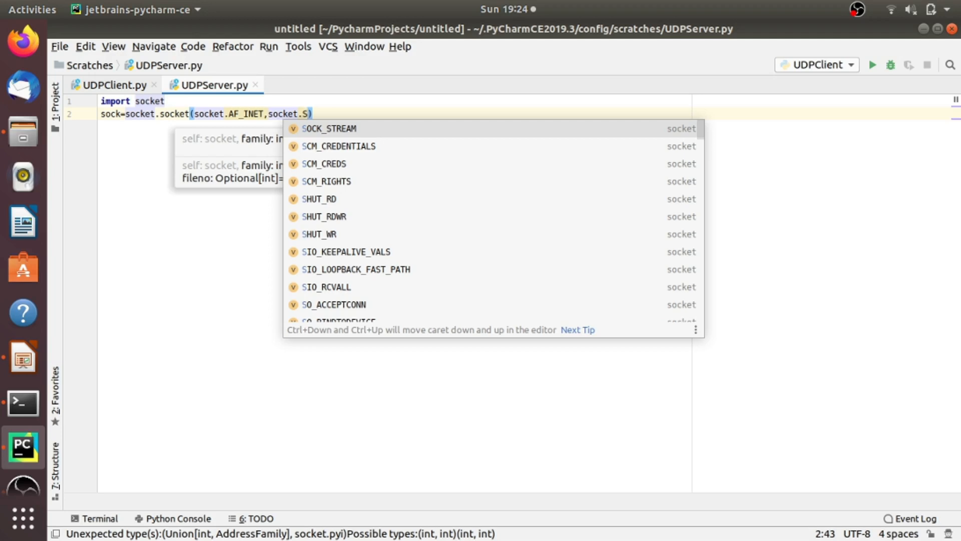
{"action": "type", "text": "SO"}
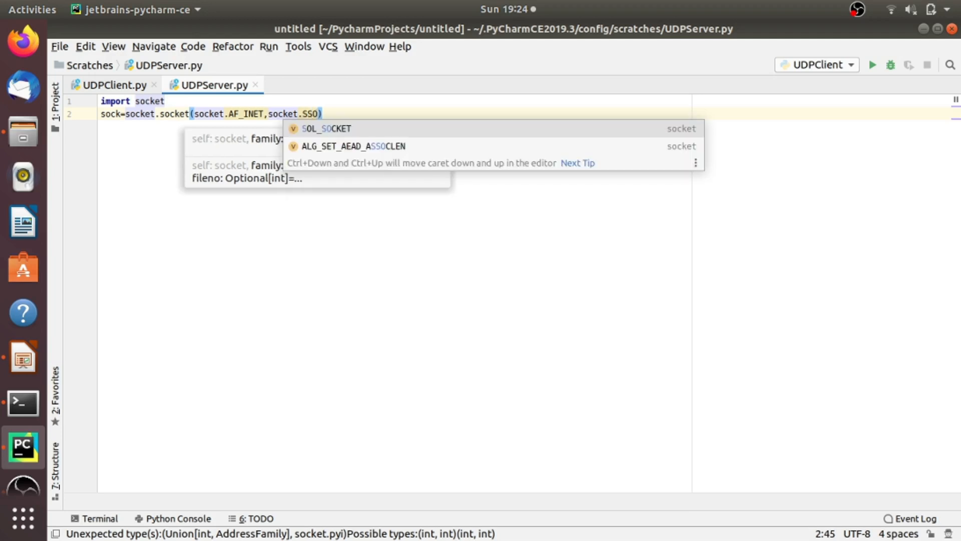
{"action": "key", "text": "BackSpace"}
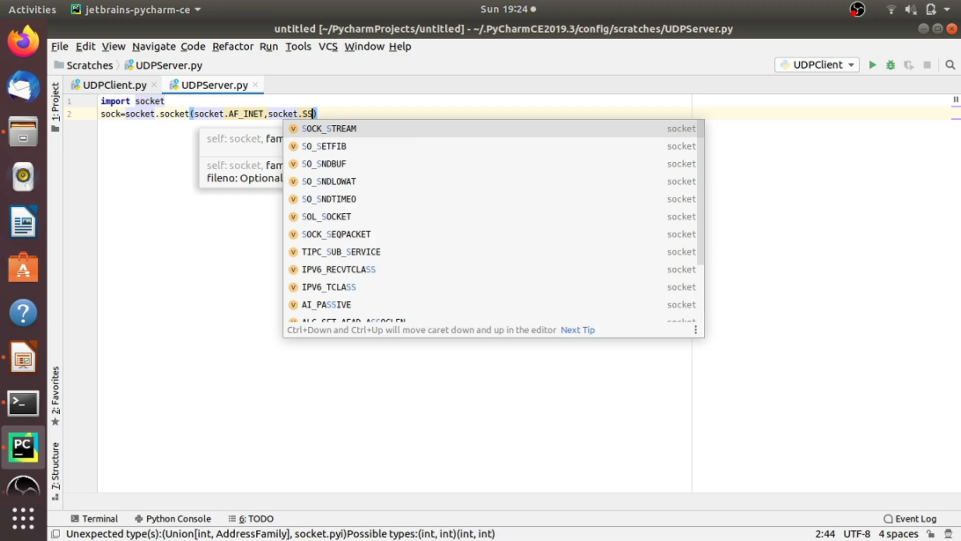
{"action": "type", "text": "OCK"}
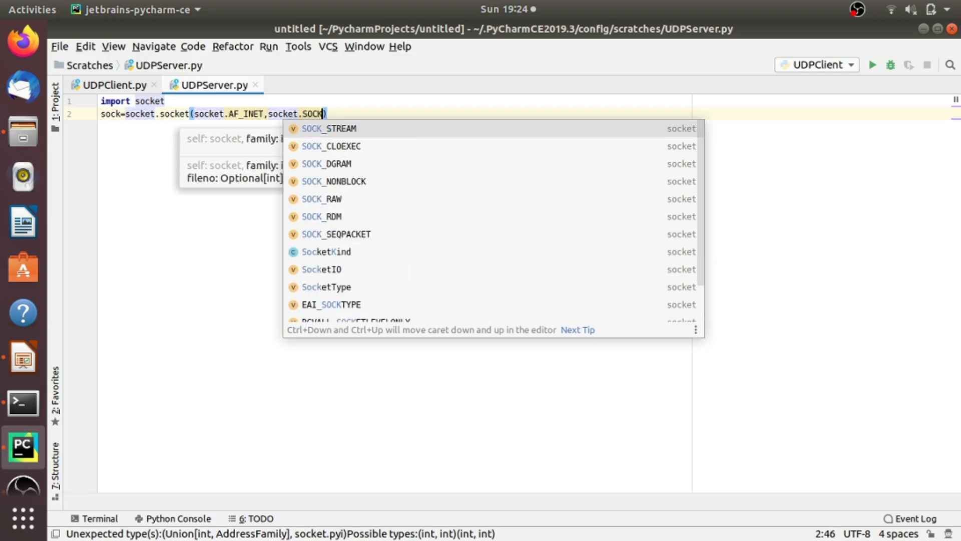
{"action": "type", "text": "_DGRAM"}
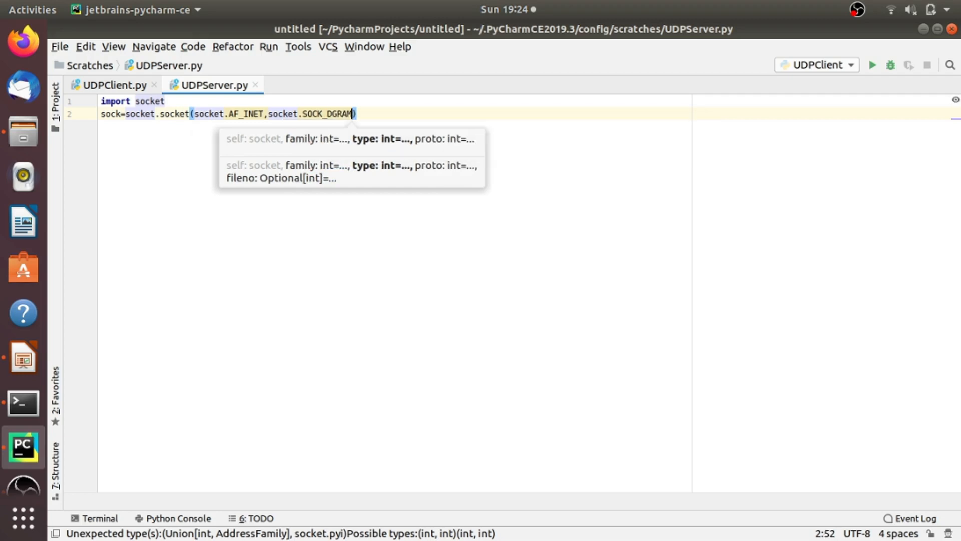
{"action": "key", "text": "Return"}
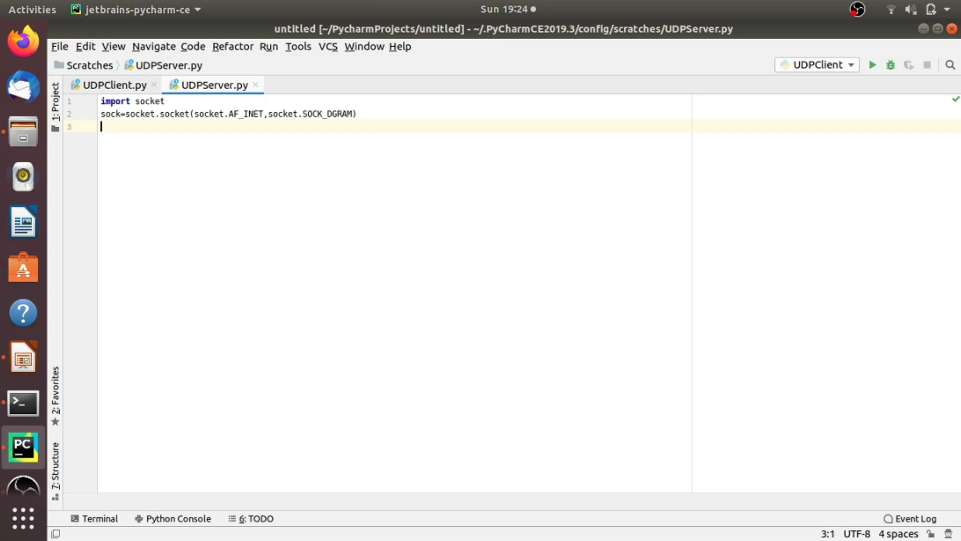
Add sock.bind(('127.0.0.1',12345)) on line 3 to bind the server socket.
{"action": "type", "text": "sock"}
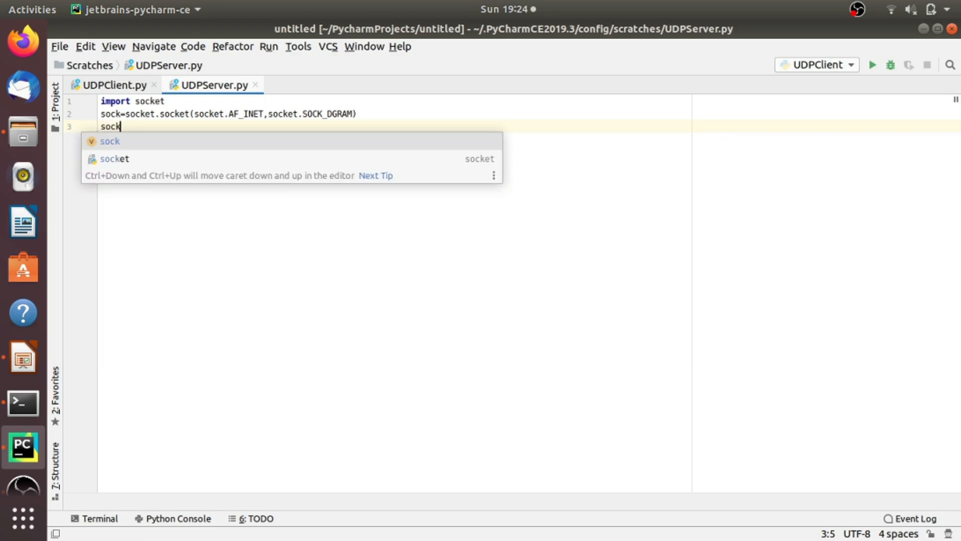
{"action": "type", "text": ".bind("}
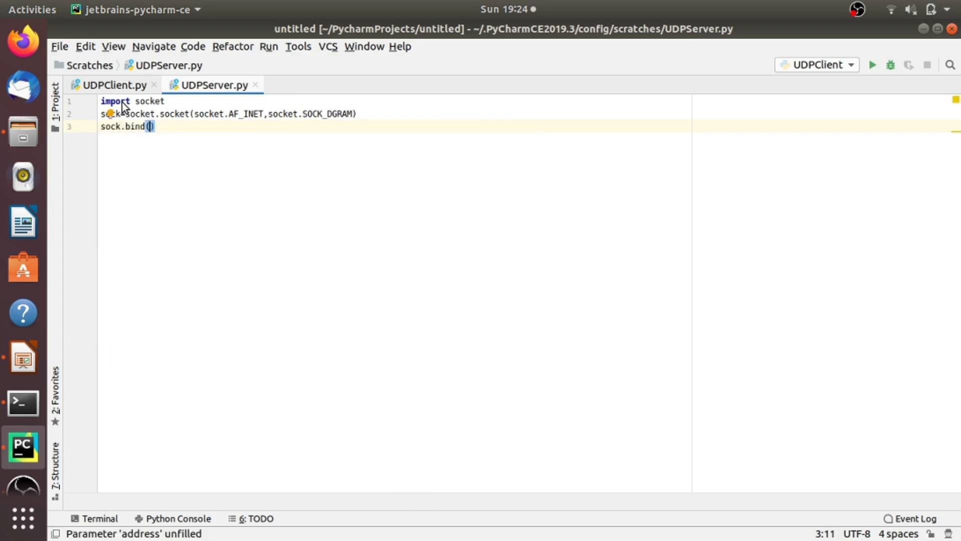
{"action": "type", "text": "{"}
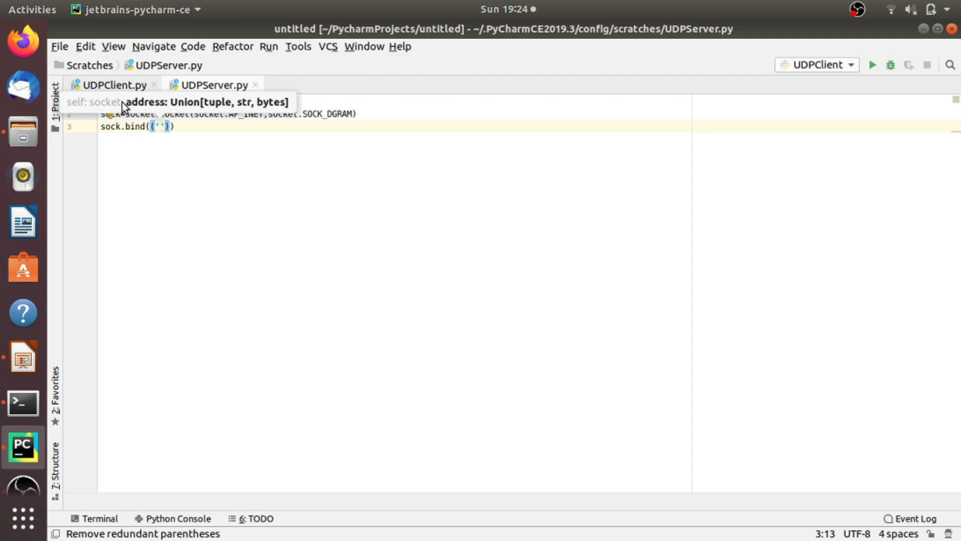
{"action": "type", "text": "12"}
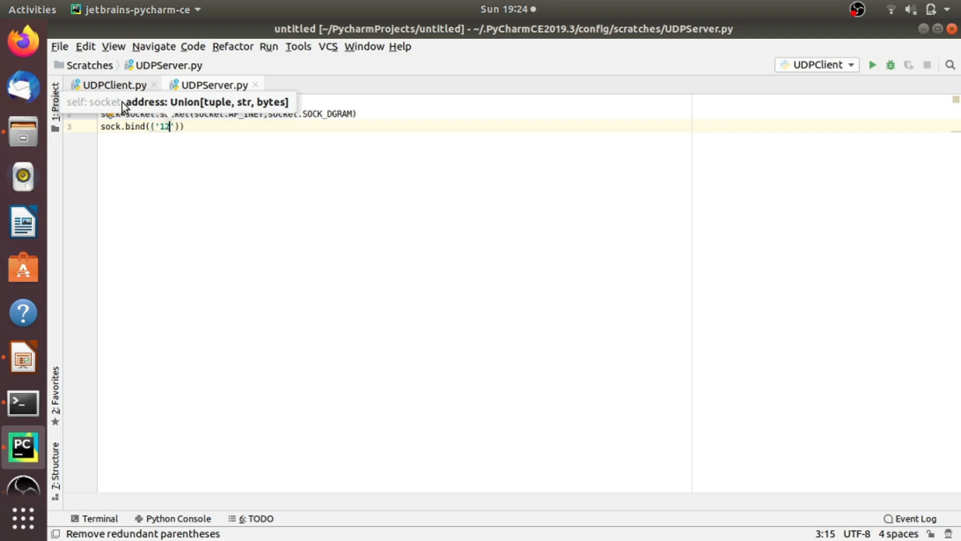
{"action": "type", "text": "7."}
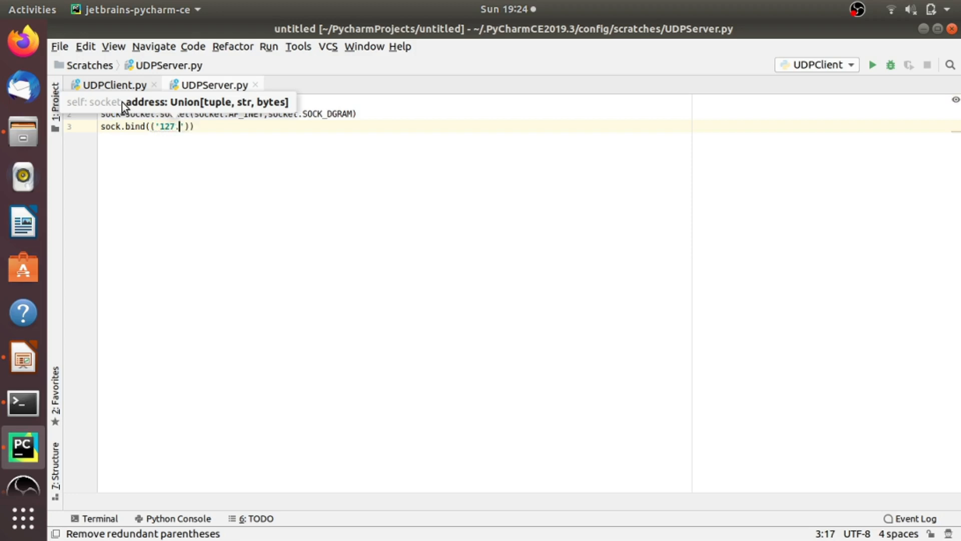
{"action": "type", "text": "0.01"}
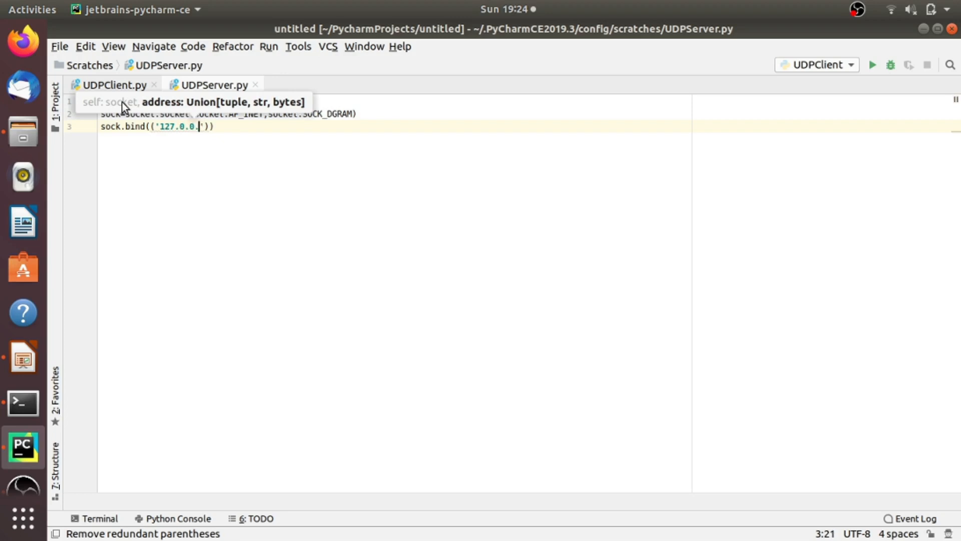
{"action": "type", "text": "1"}
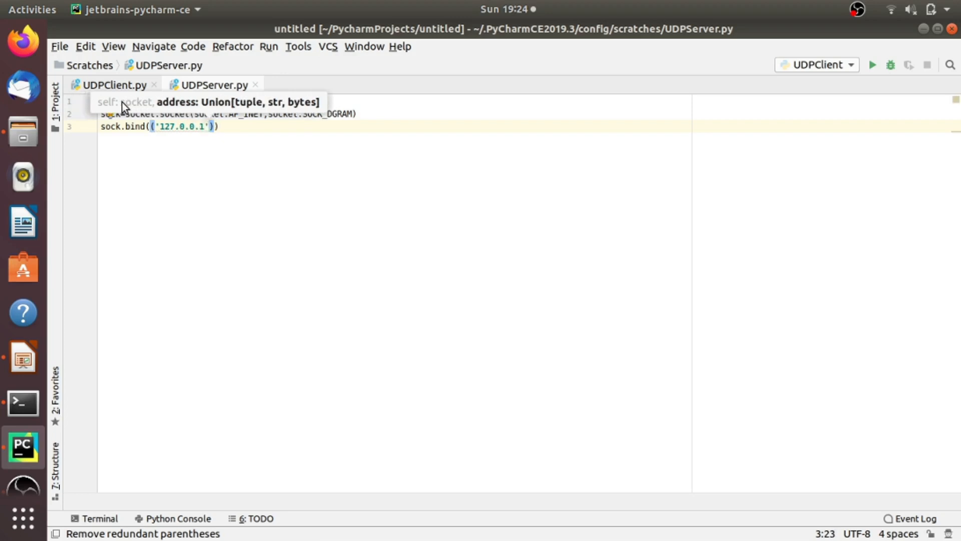
{"action": "type", "text": "1"}
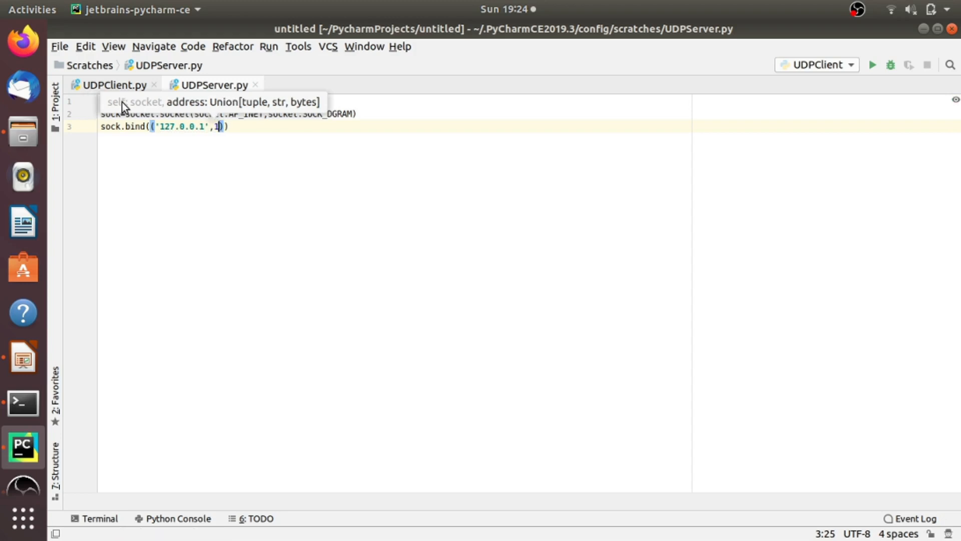
{"action": "type", "text": "23"}
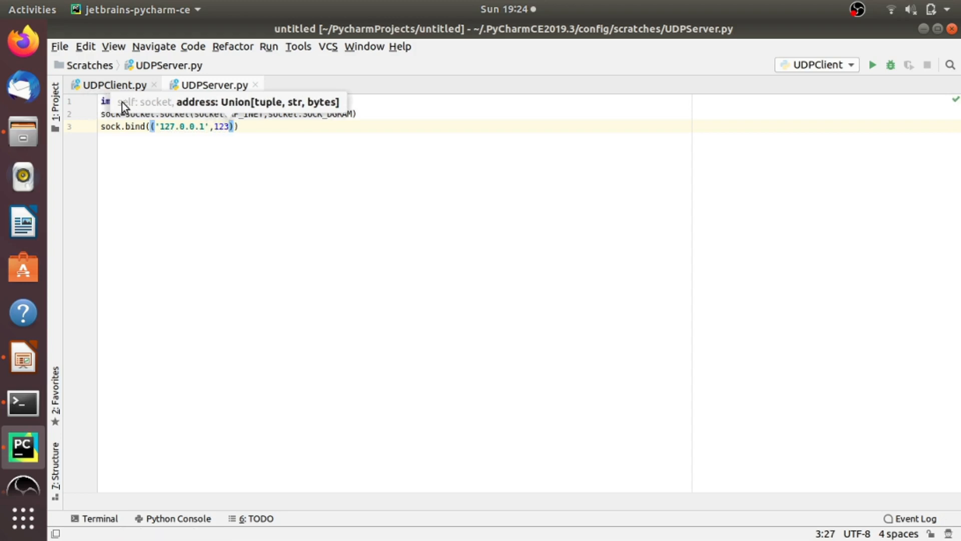
{"action": "type", "text": "45"}
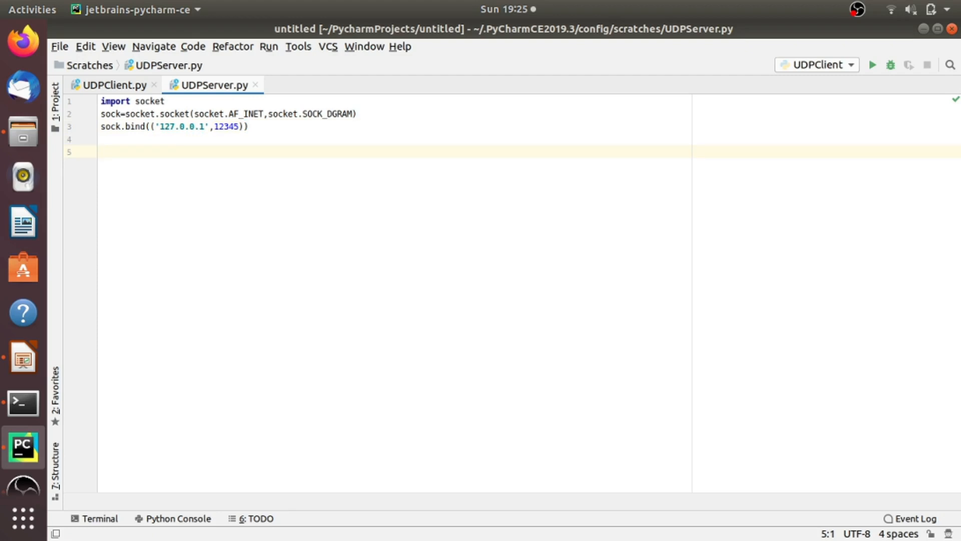
Add a while True loop whose first line is data,addr=sock.recvfrom().
{"action": "type", "text": "while"}
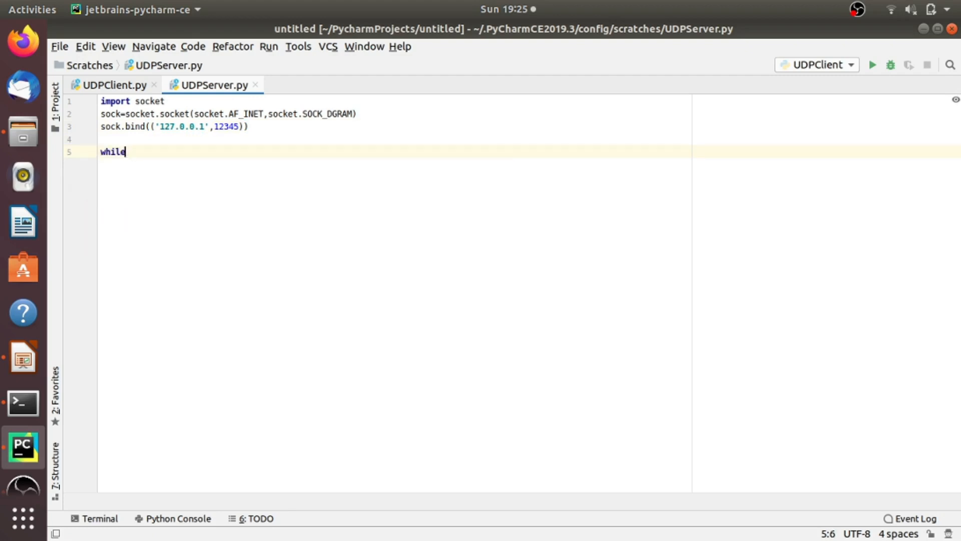
{"action": "type", "text": "True:"}
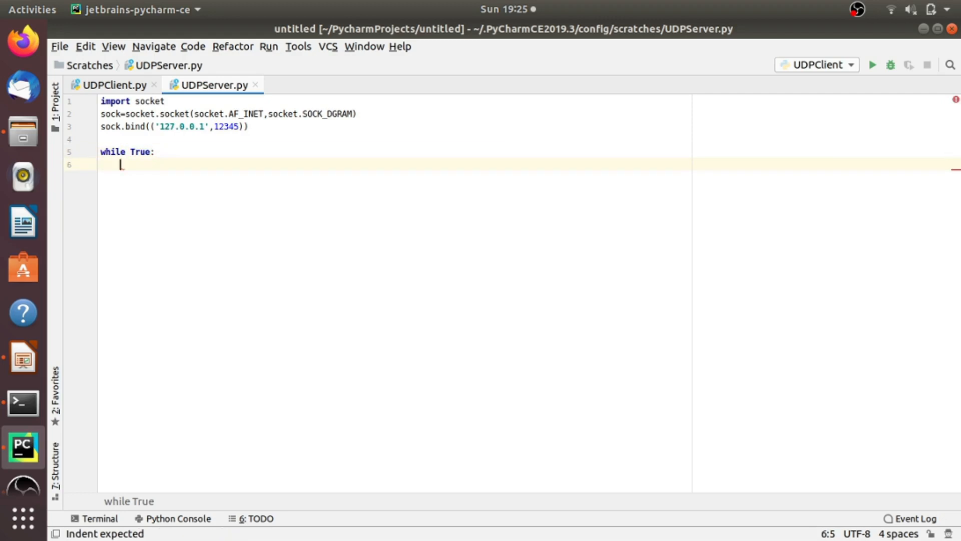
{"action": "type", "text": "dat"}
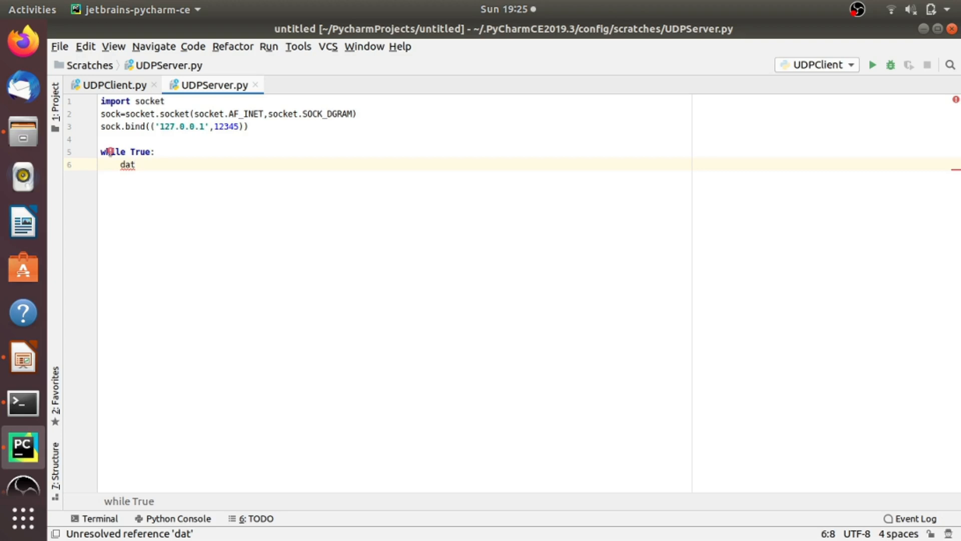
{"action": "type", "text": "a"}
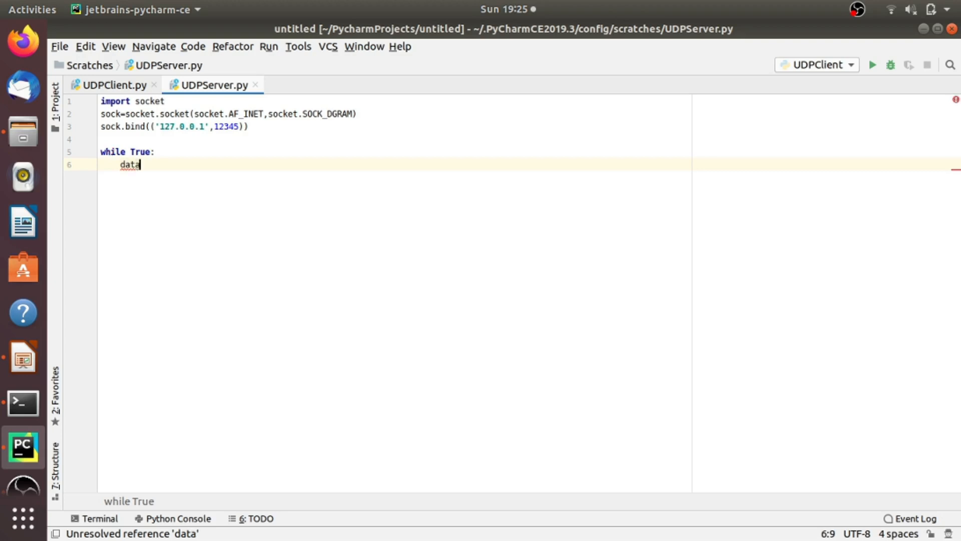
{"action": "type", "text": ",addr"}
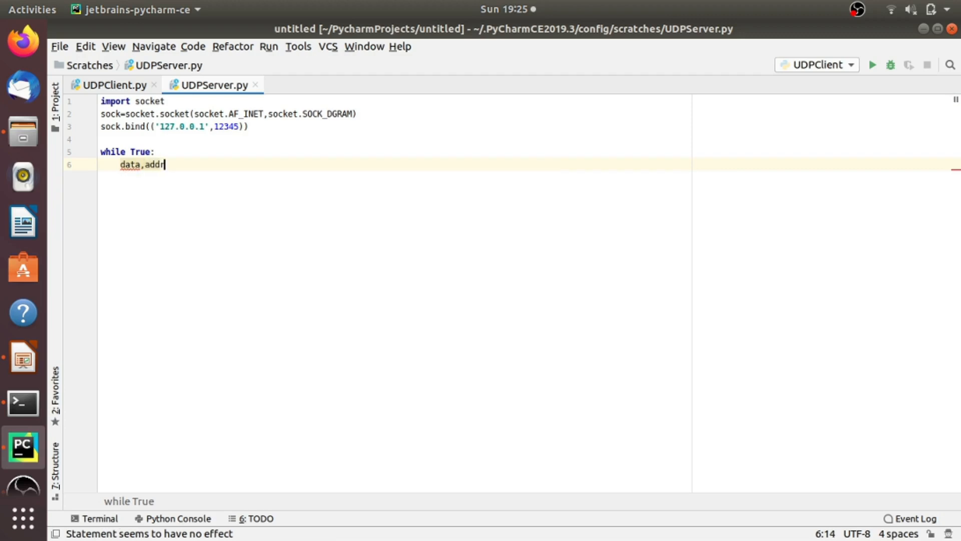
{"action": "type", "text": "="}
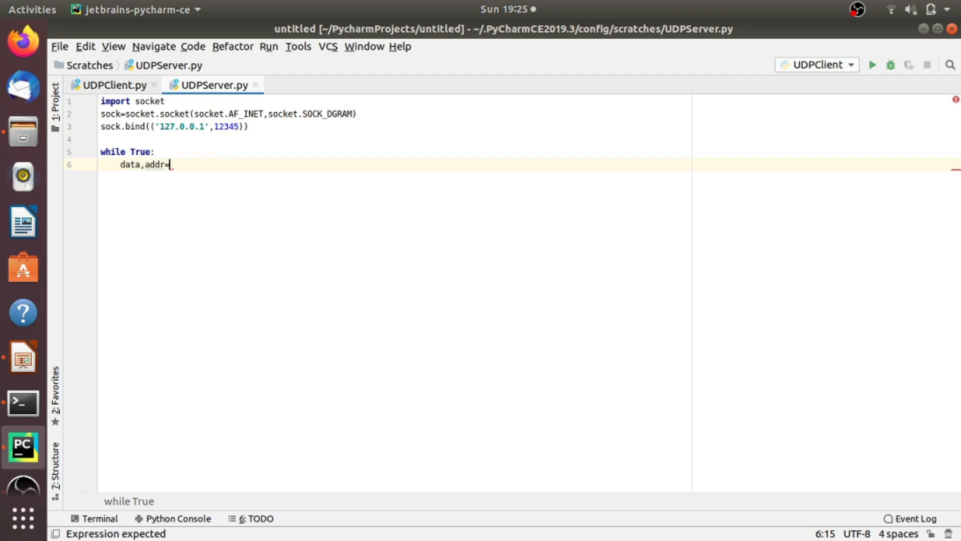
{"action": "type", "text": "sock"}
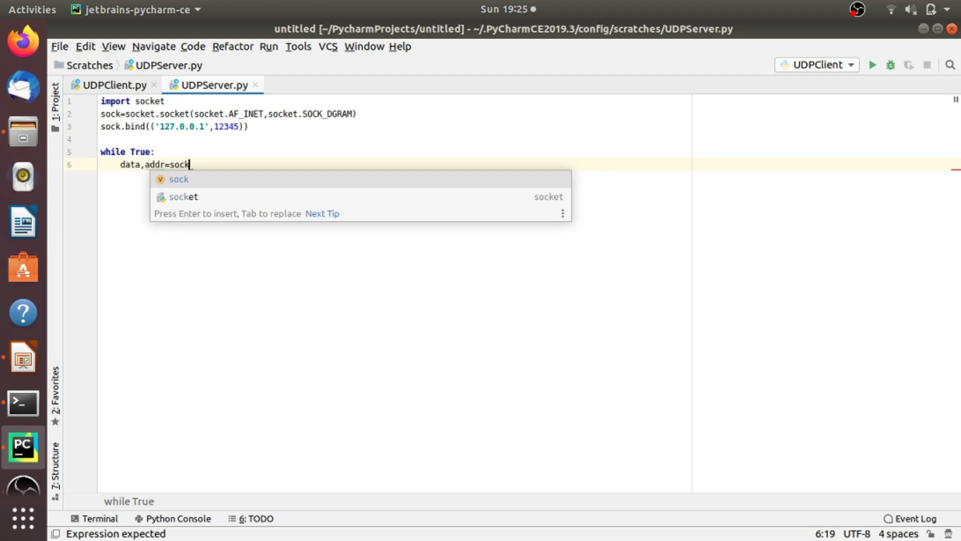
{"action": "type", "text": "."}
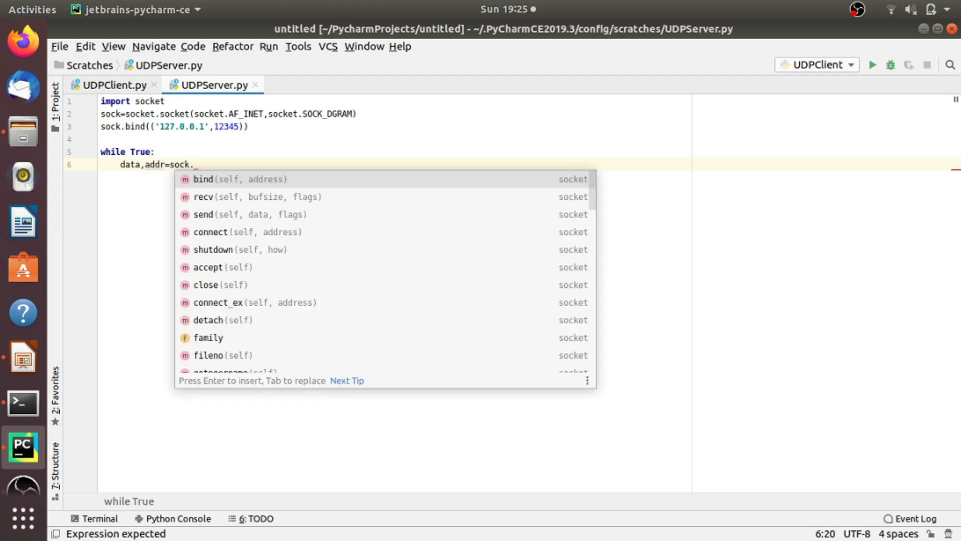
{"action": "type", "text": "rec"}
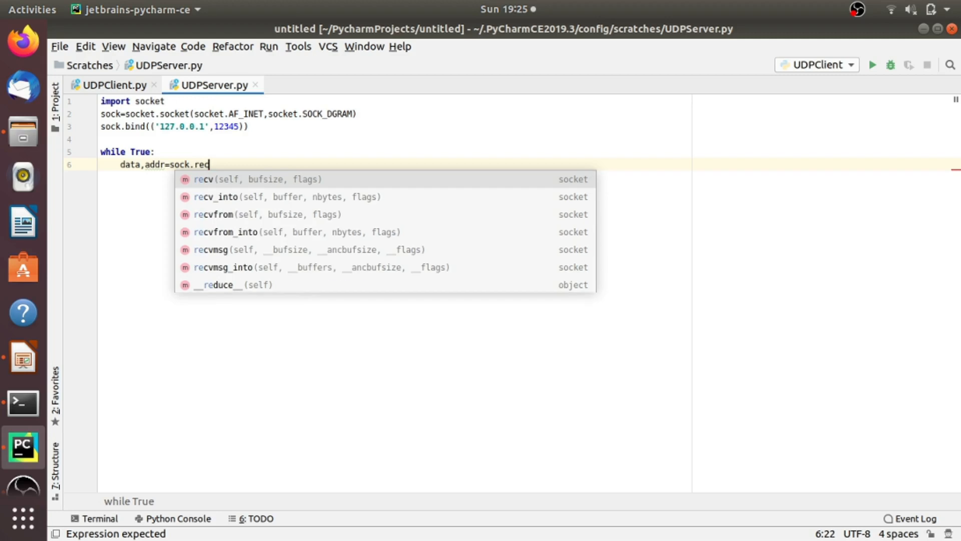
{"action": "type", "text": "vfrom("}
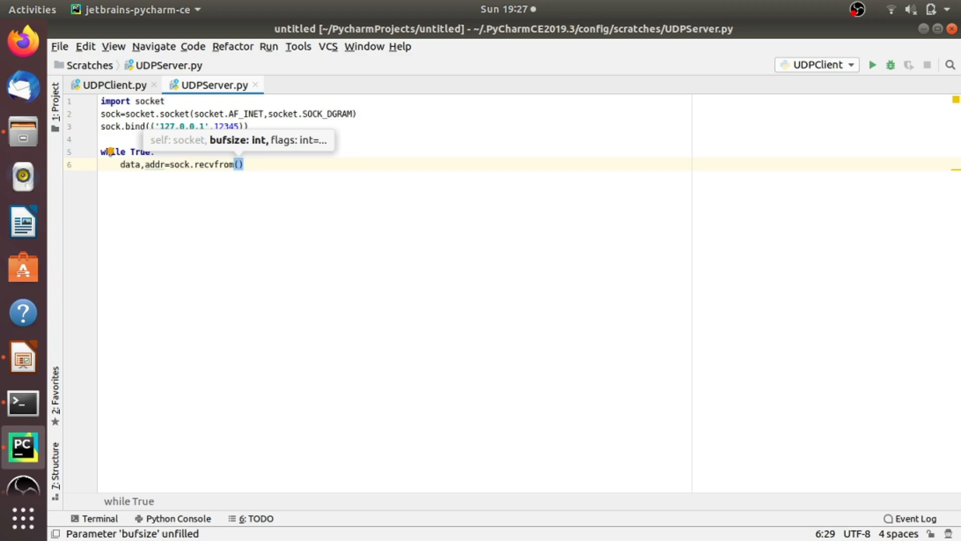
Give the recvfrom call a buffer size of 4096.
{"action": "type", "text": "4"}
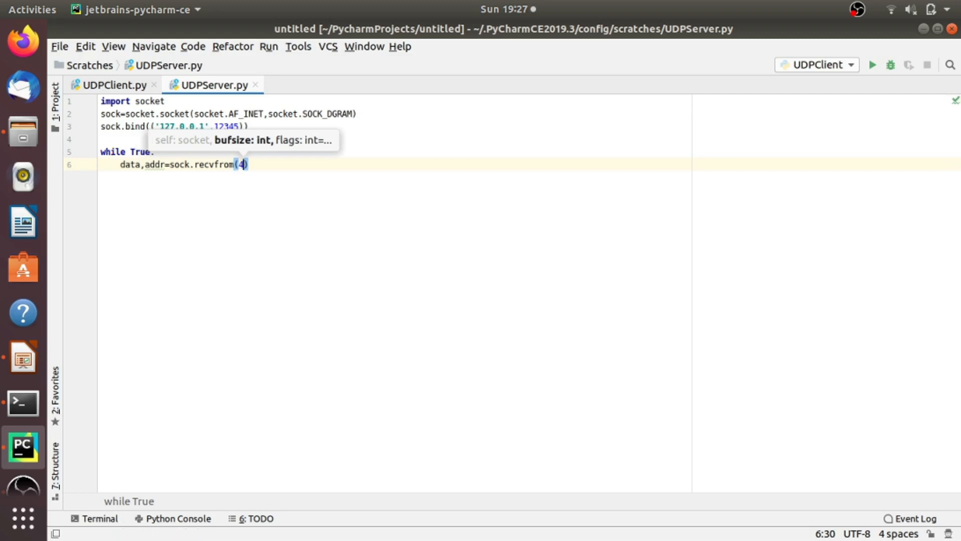
{"action": "type", "text": "0"}
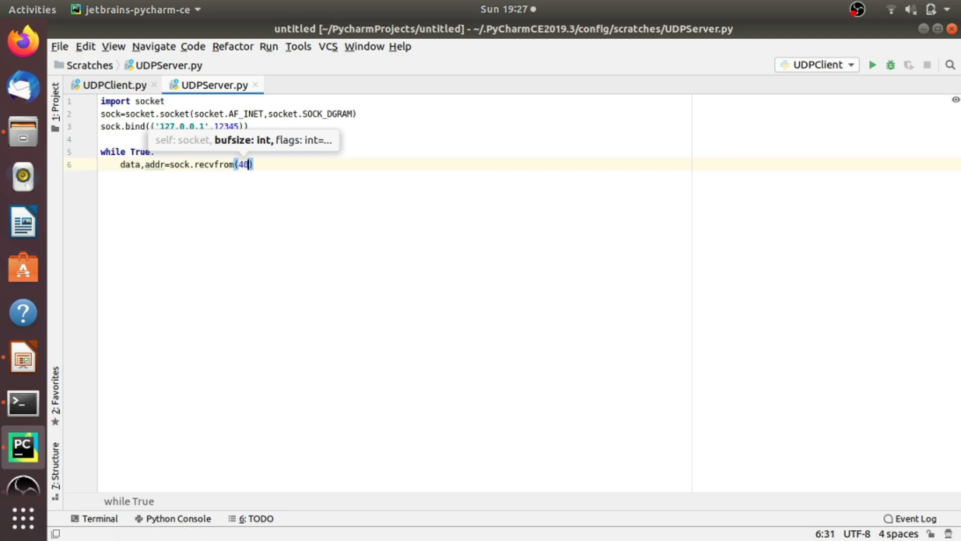
{"action": "type", "text": "96"}
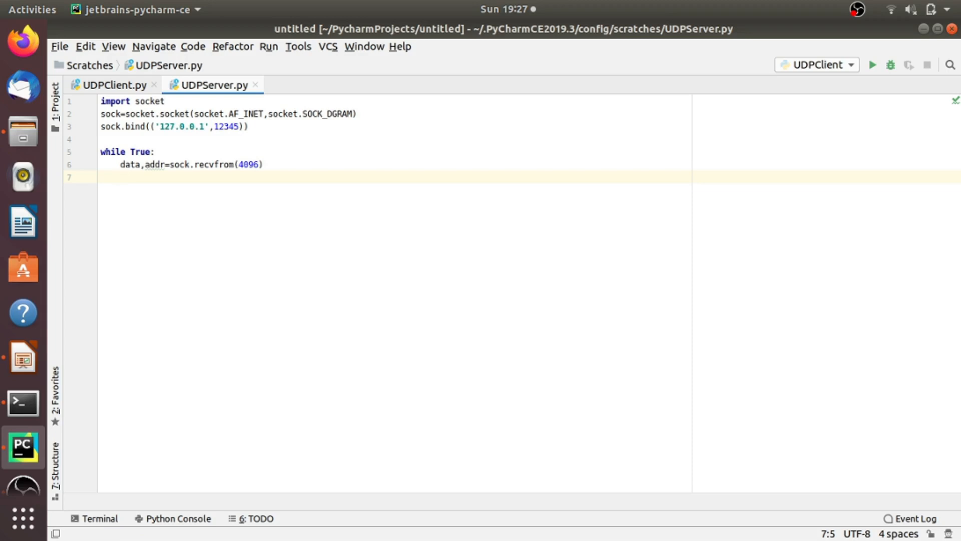
Assign message="Hello I am UDP Server" on the next line of the loop.
{"action": "type", "text": "messa"}
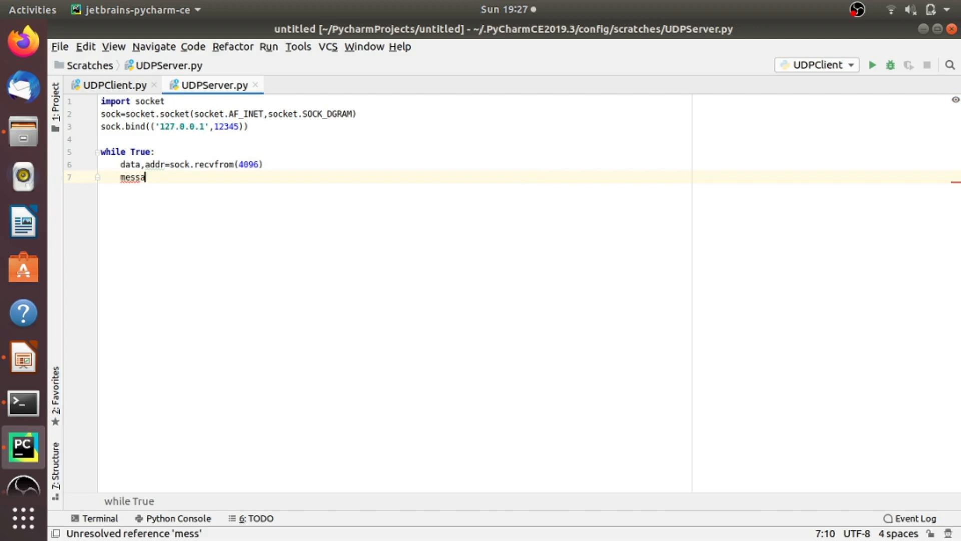
{"action": "type", "text": "ge"}
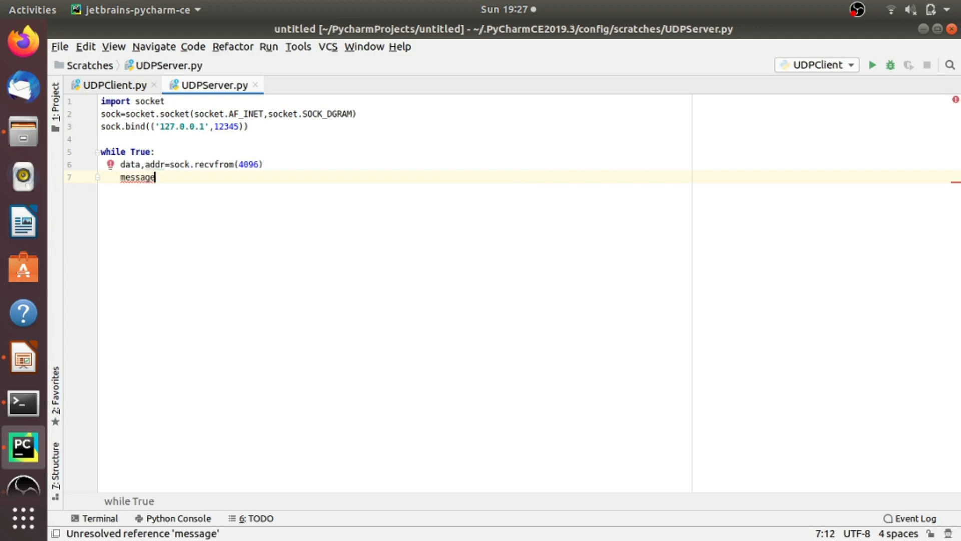
{"action": "type", "text": "=\"Hello I am"}
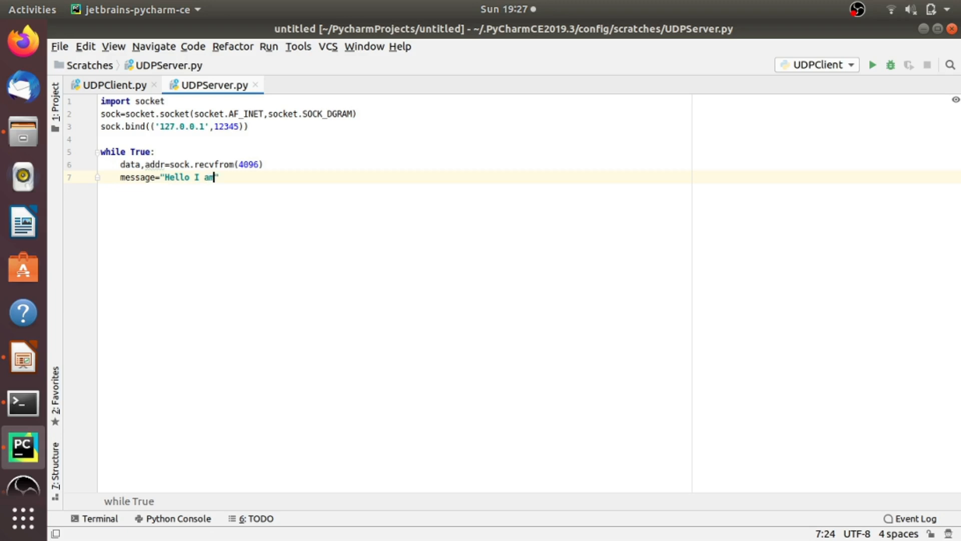
{"action": "type", "text": "UD"}
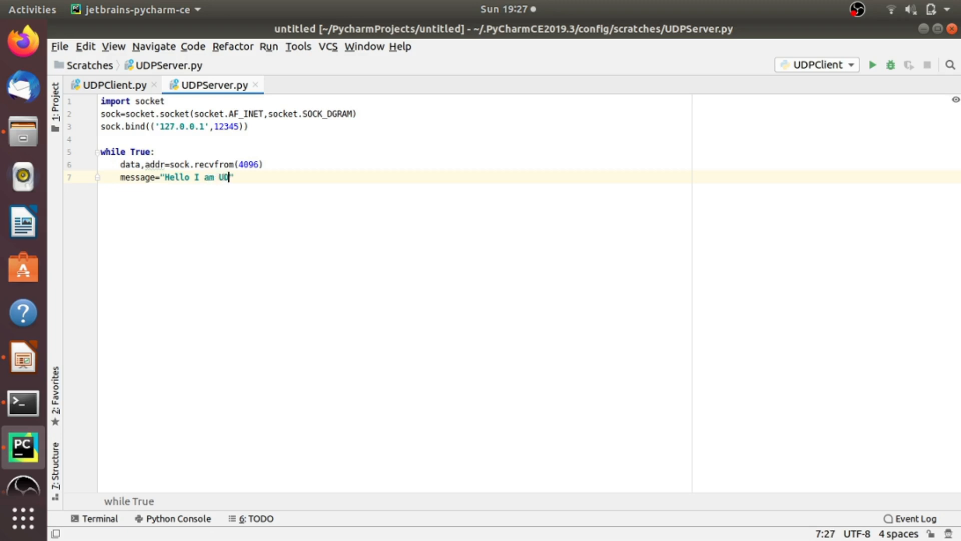
{"action": "type", "text": "P Serv"}
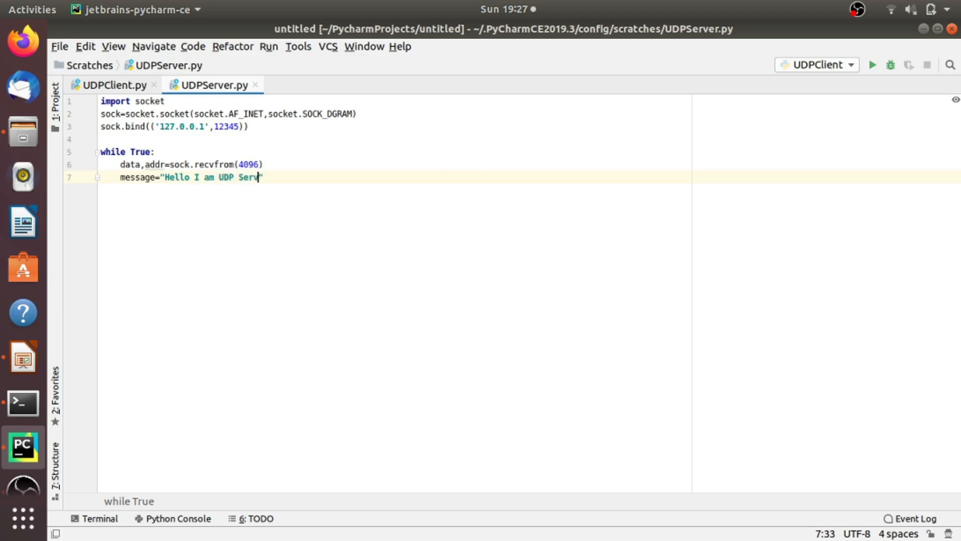
{"action": "type", "text": "er"}
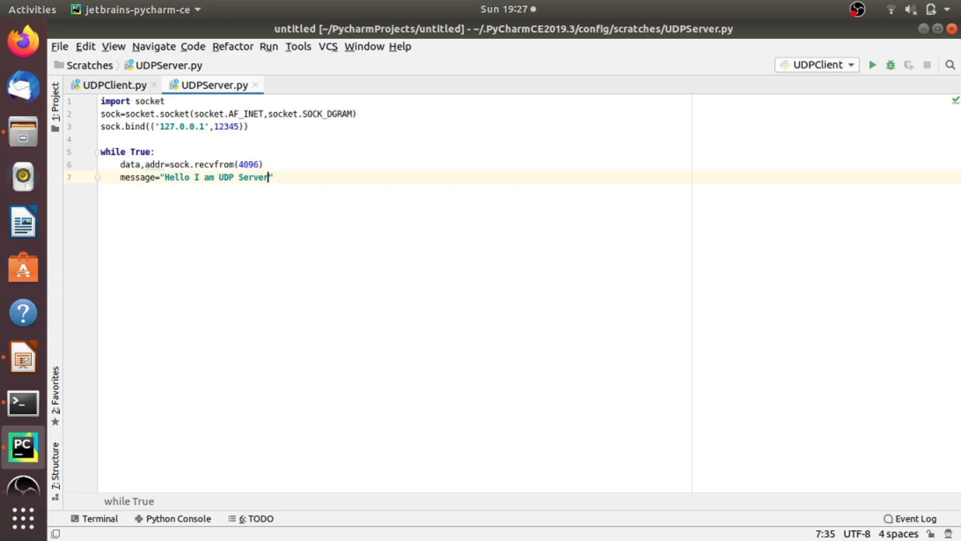
{"action": "key", "text": "Return"}
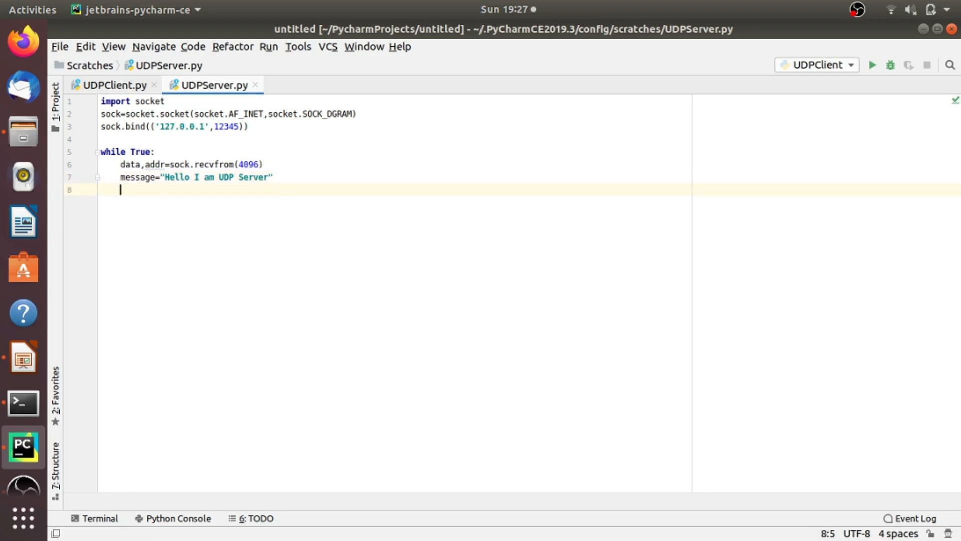
Add sock.sendto(message,addr) on line 8 to reply to the sender.
{"action": "type", "text": "sock"}
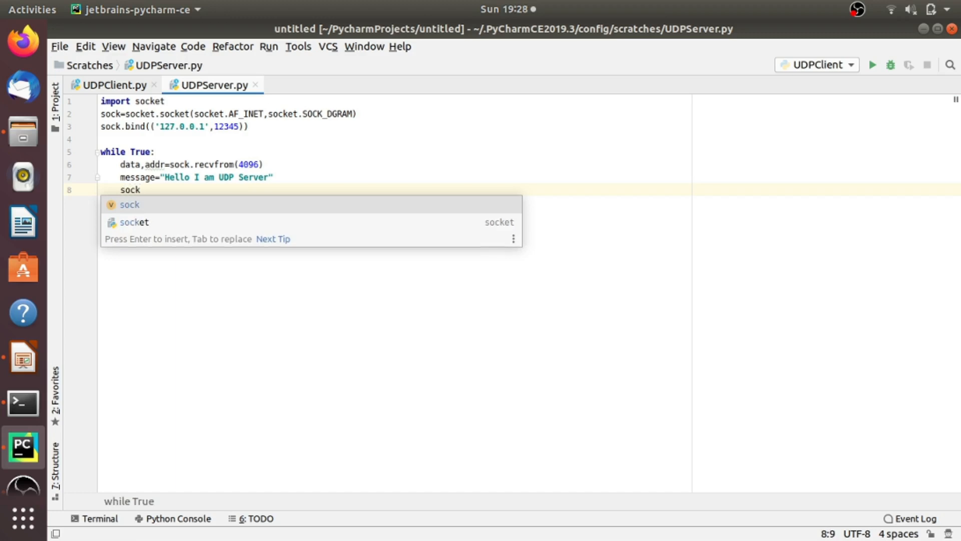
{"action": "type", "text": ".se"}
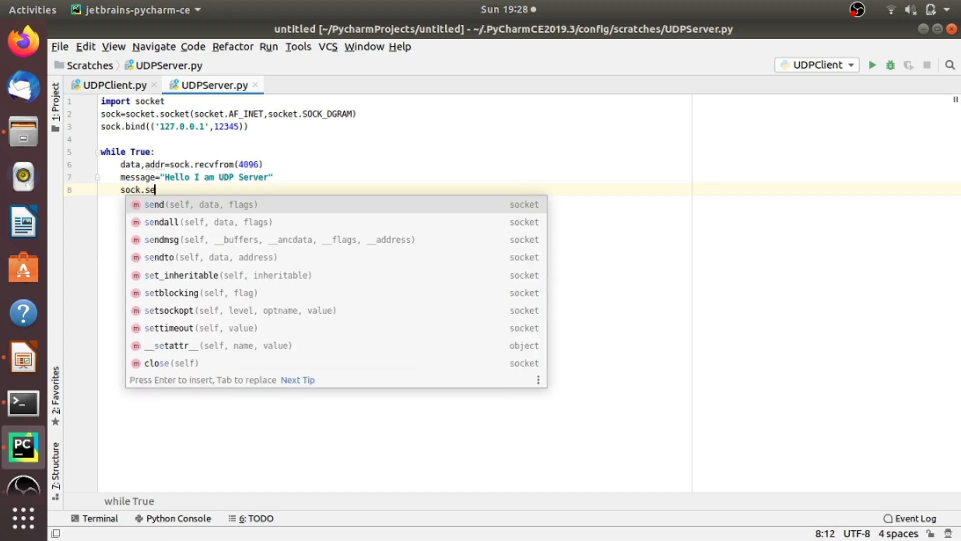
{"action": "type", "text": "nd"}
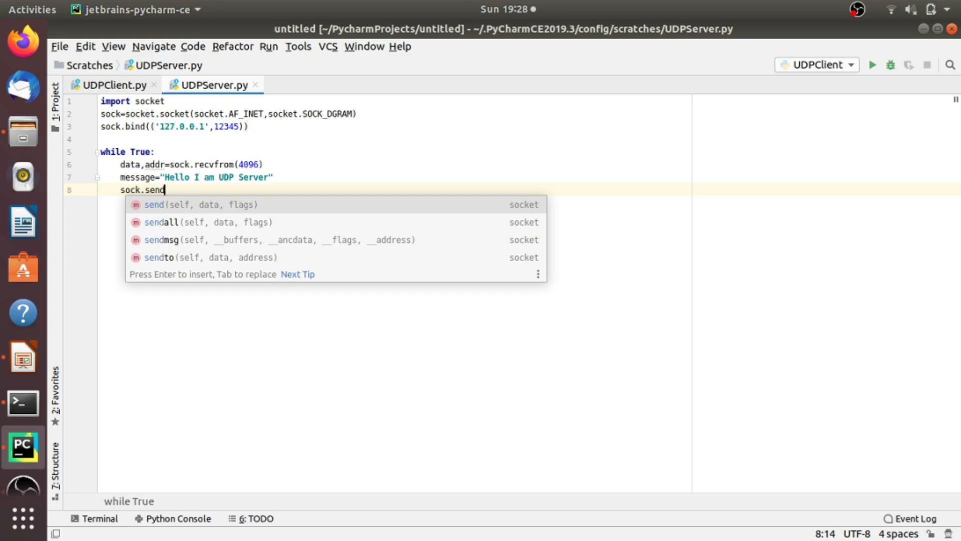
{"action": "type", "text": "to("}
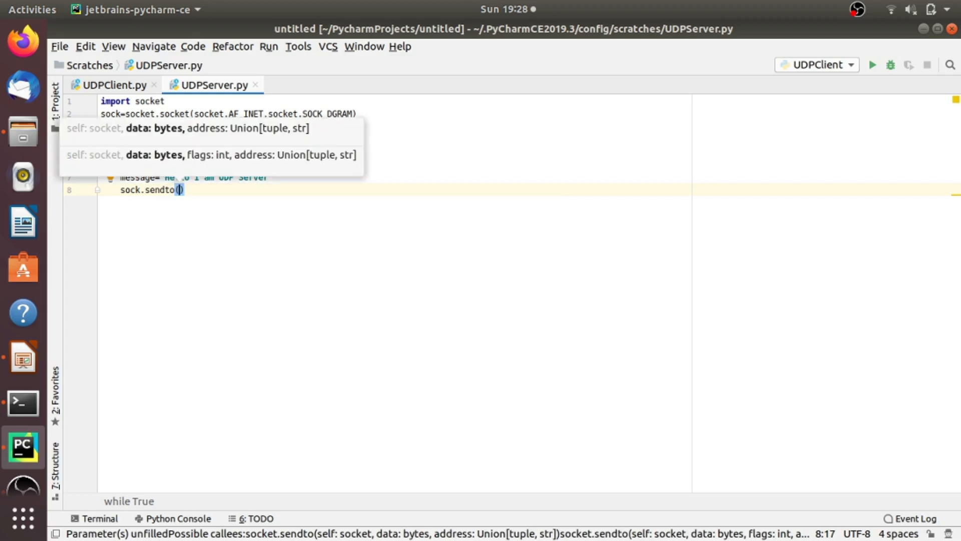
{"action": "type", "text": "message"}
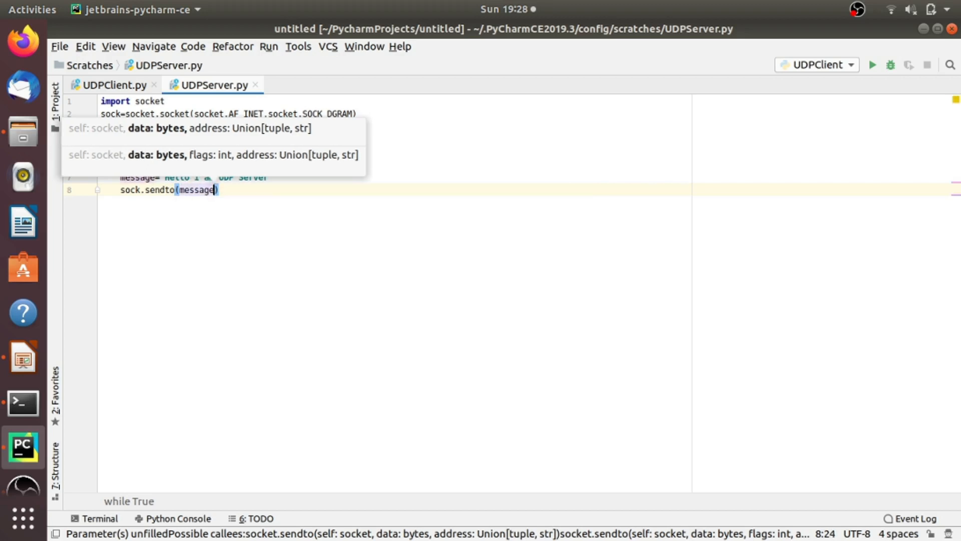
{"action": "type", "text": ",add"}
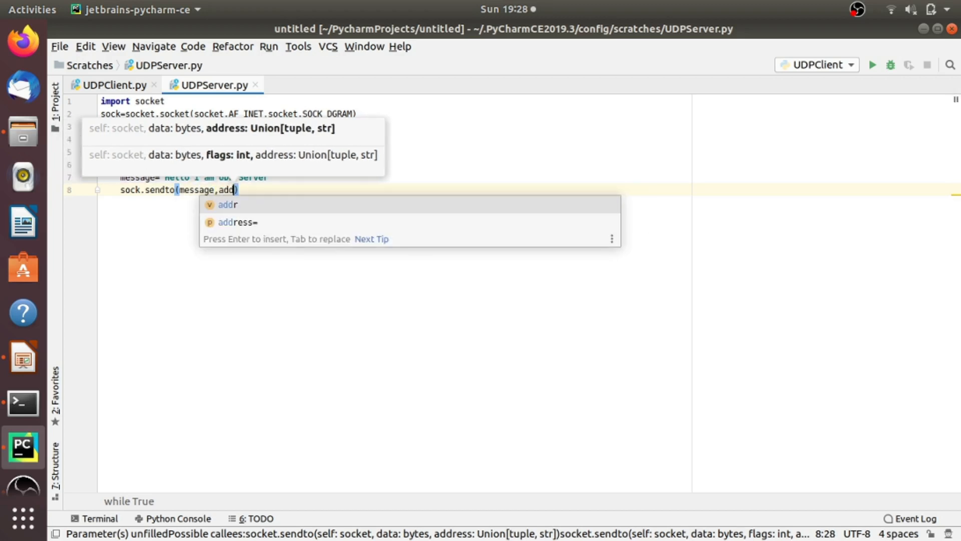
{"action": "type", "text": "r"}
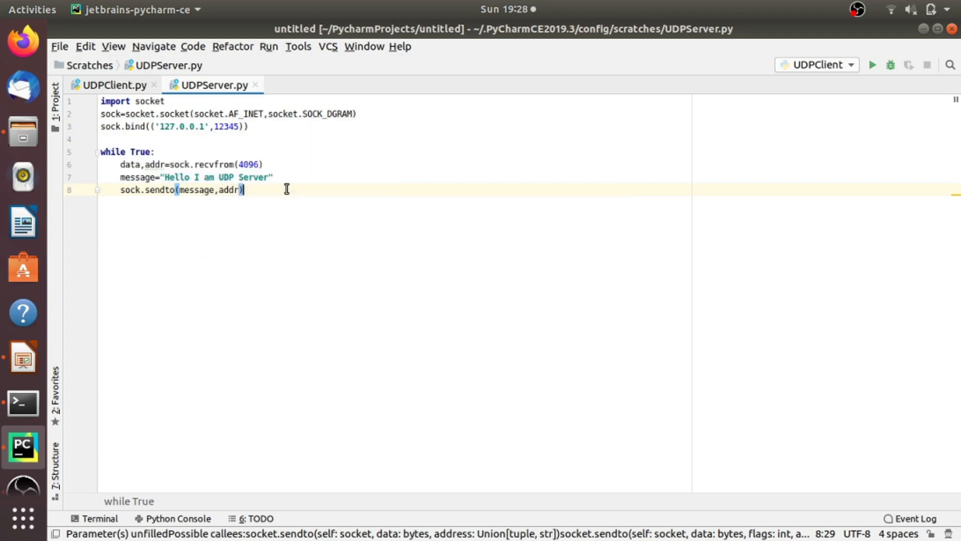
Insert print(str(data)) right after the recvfrom line to show received data.
{"action": "left_click", "coordinate": [263, 164]}
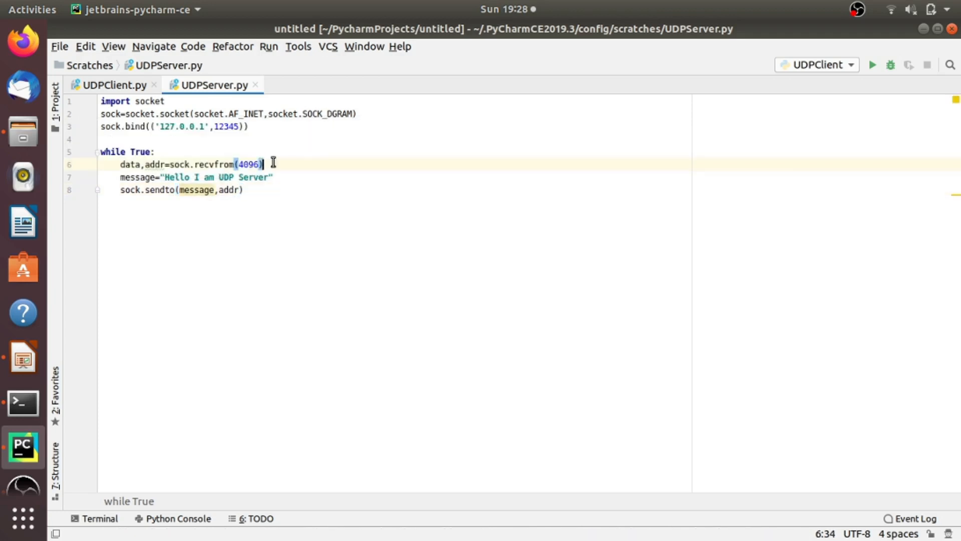
{"action": "type", "text": "print("}
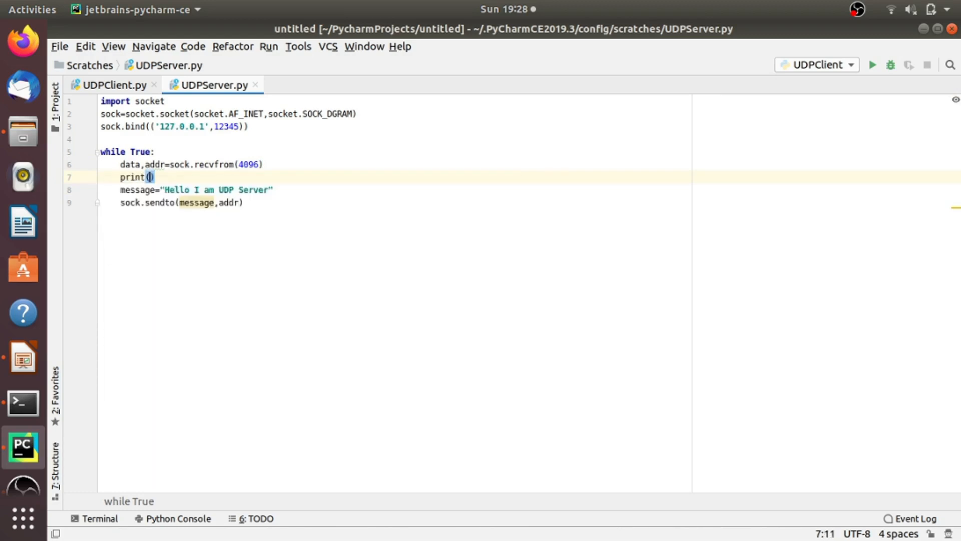
{"action": "type", "text": "str(data"}
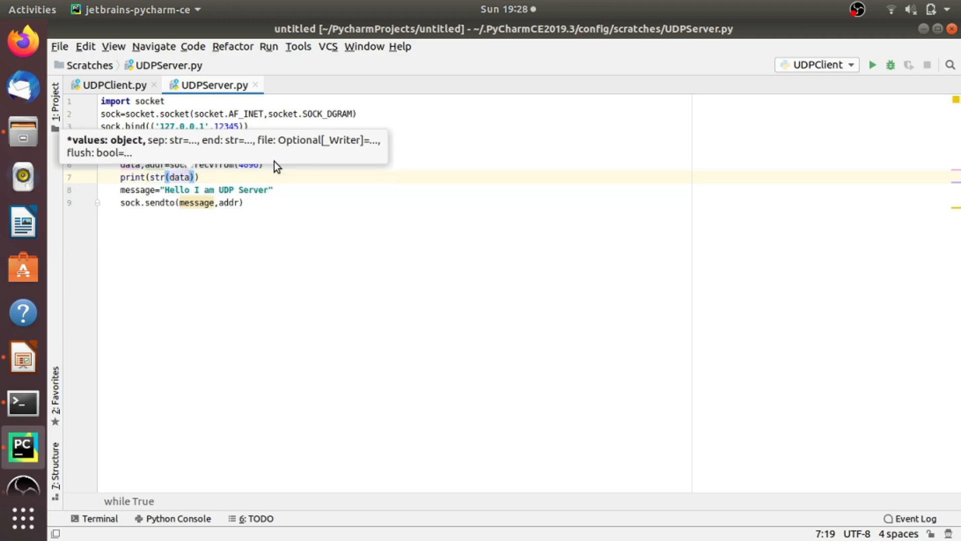
{"action": "left_click", "coordinate": [280, 189]}
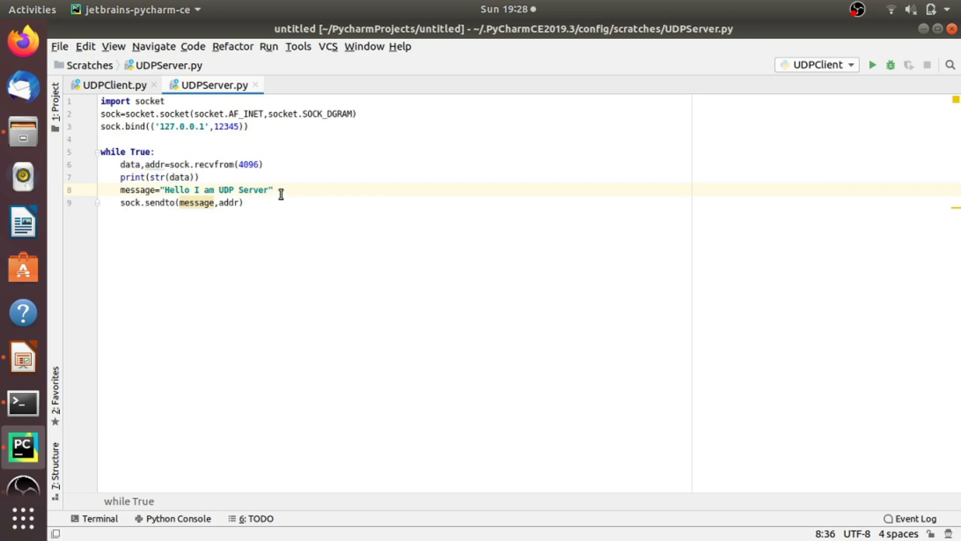
{"action": "mouse_move", "coordinate": [161, 189]}
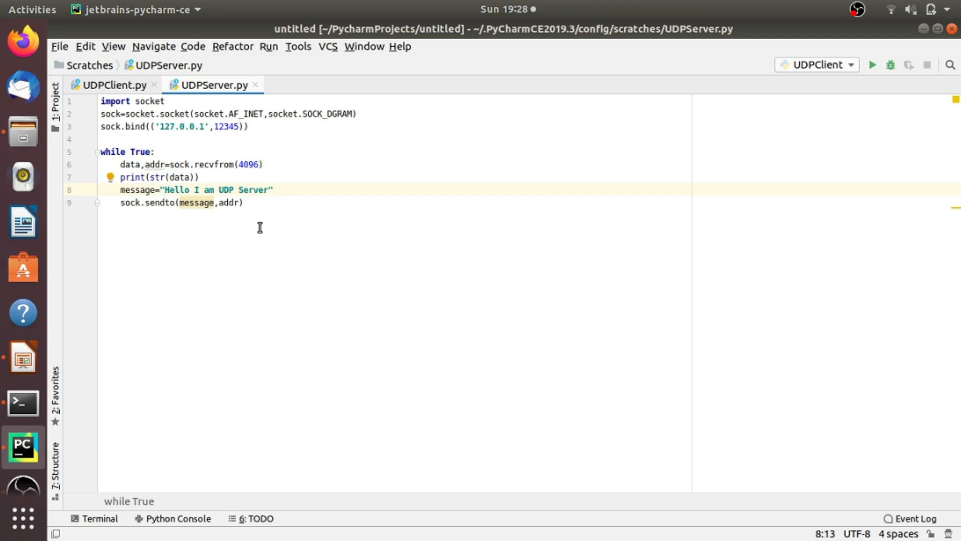
{"action": "left_click", "coordinate": [272, 189]}
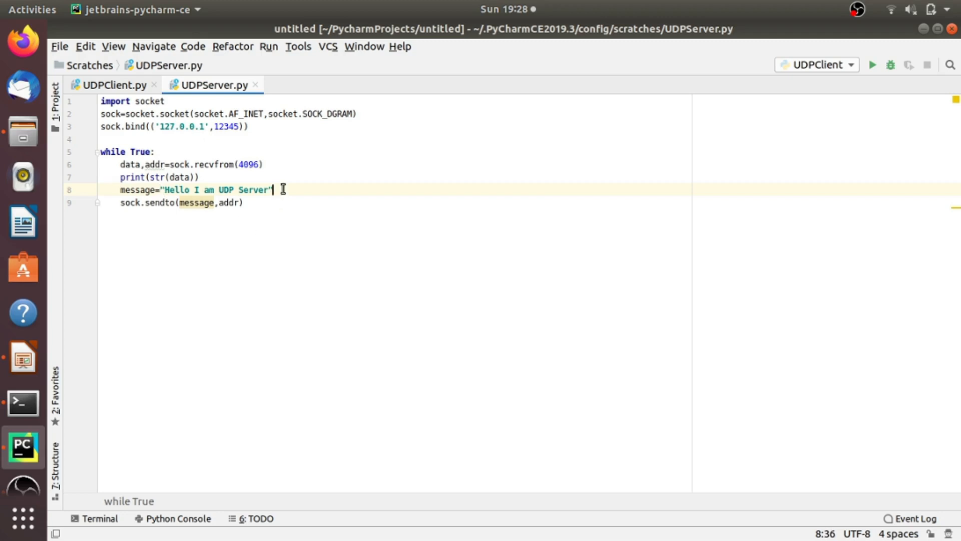
{"action": "mouse_move", "coordinate": [317, 197]}
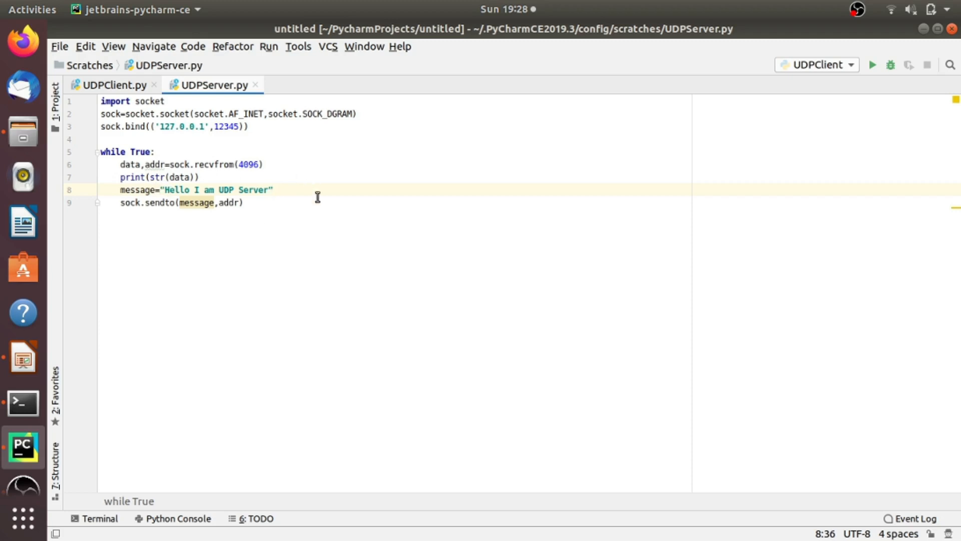
{"action": "mouse_move", "coordinate": [257, 201]}
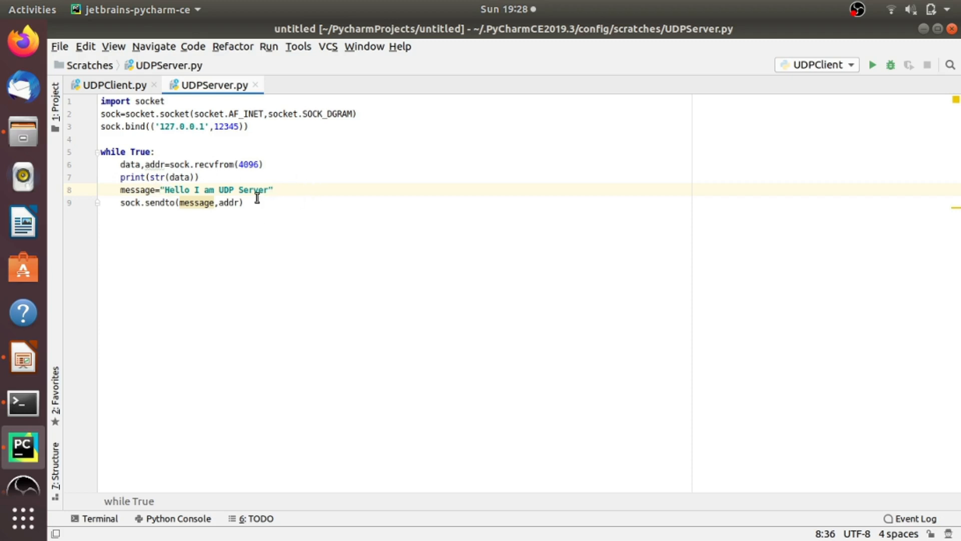
Wrap the reply as message=bytes("Hello I am UDP Server").encode('utf-8').
{"action": "left_click", "coordinate": [161, 189]}
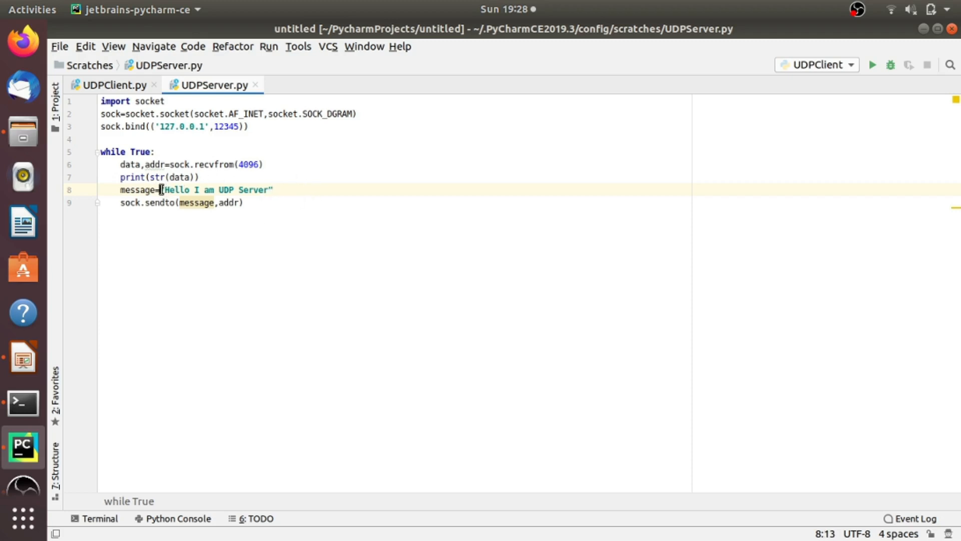
{"action": "type", "text": "bytes"}
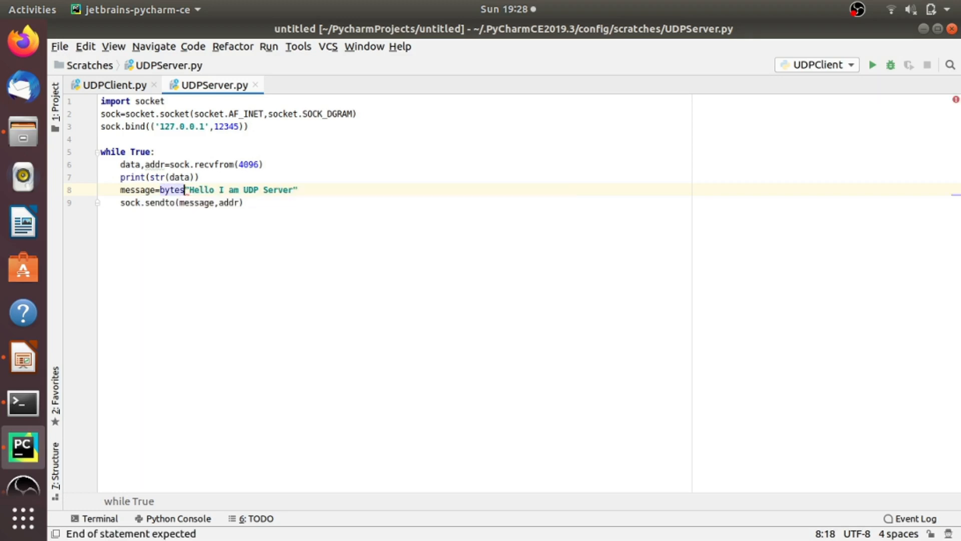
{"action": "type", "text": "("}
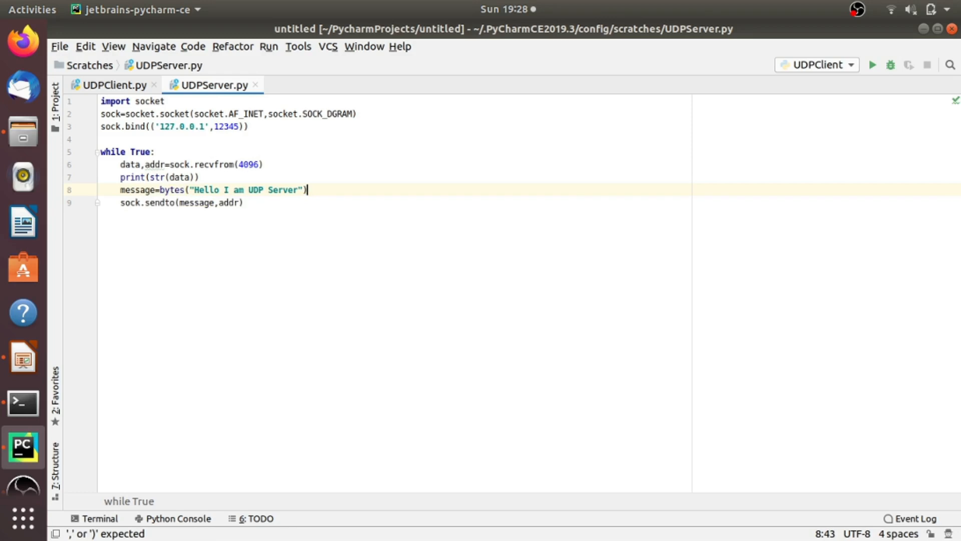
{"action": "type", "text": ".encode('"}
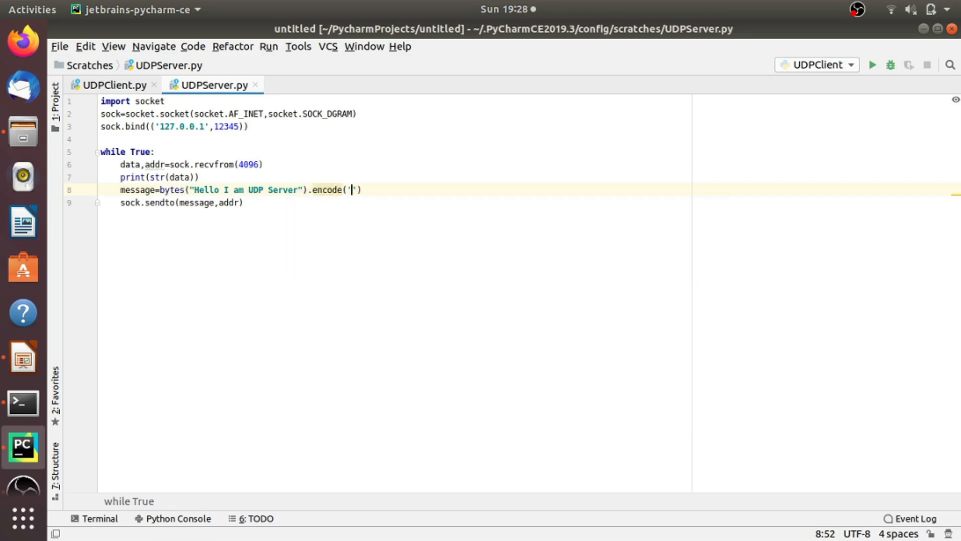
{"action": "type", "text": "utf-"}
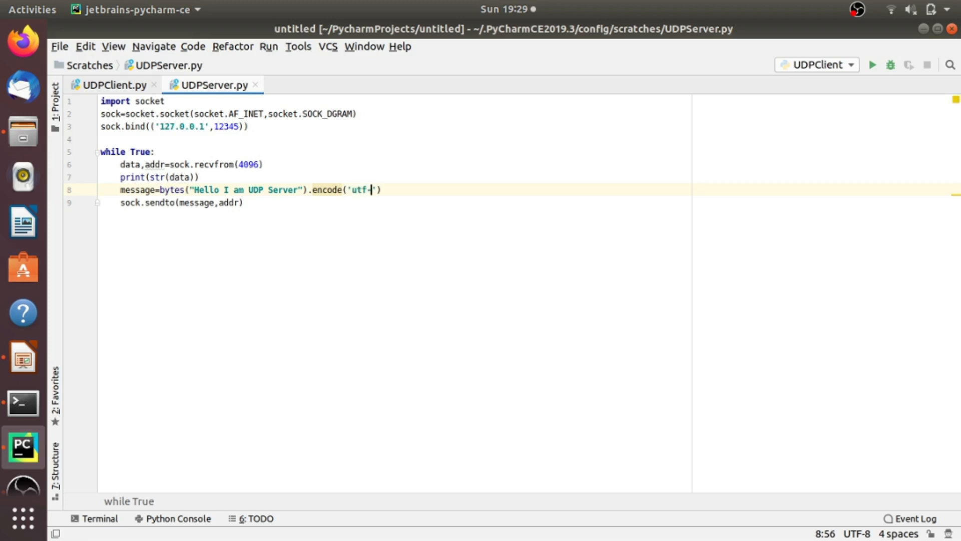
{"action": "type", "text": "8"}
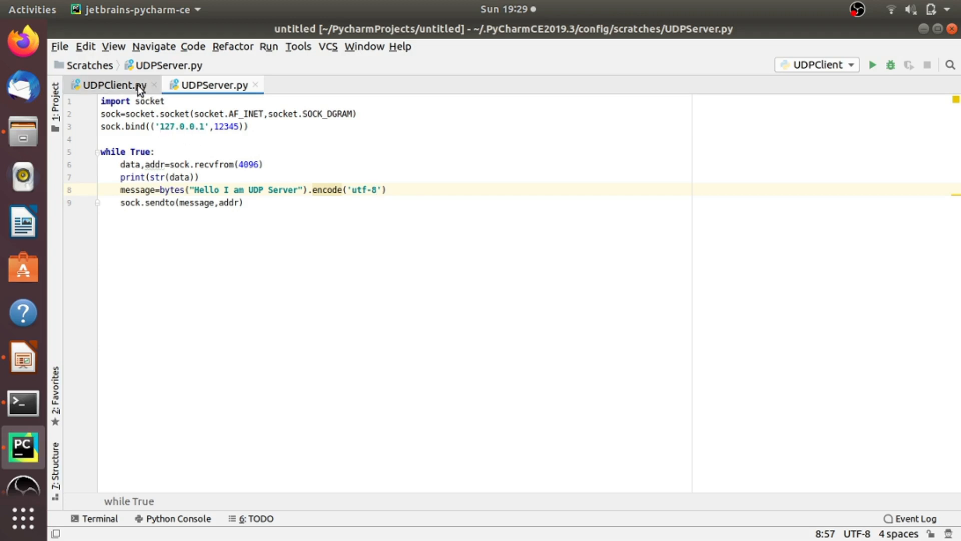
{"action": "mouse_move", "coordinate": [263, 182]}
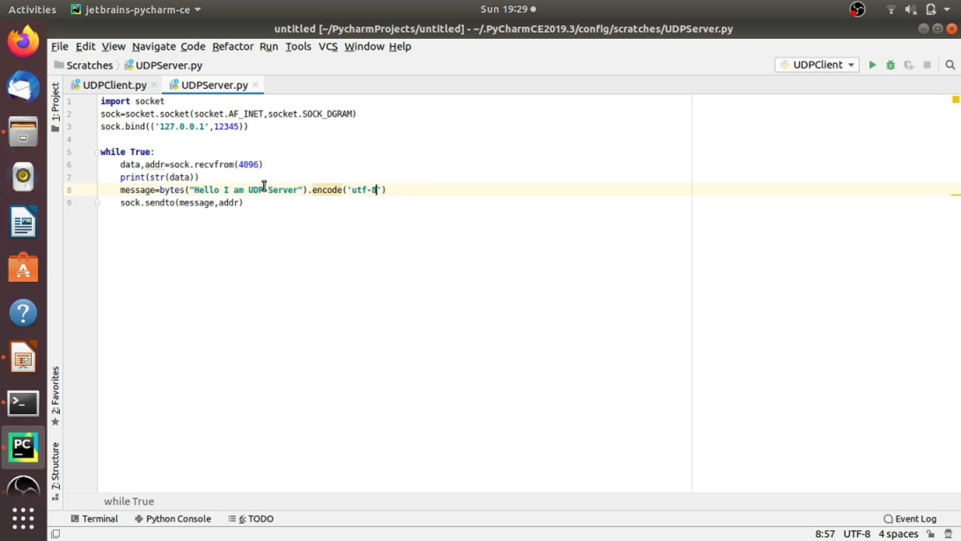
Copy the import and socket-creation lines from UDPServer.py into UDPClient.py.
{"action": "left_click", "coordinate": [112, 84]}
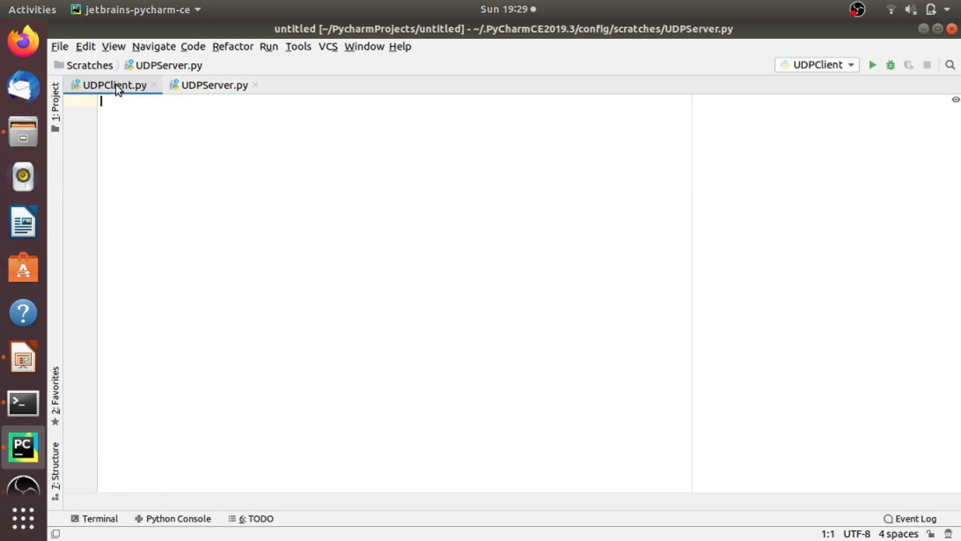
{"action": "left_click", "coordinate": [114, 84]}
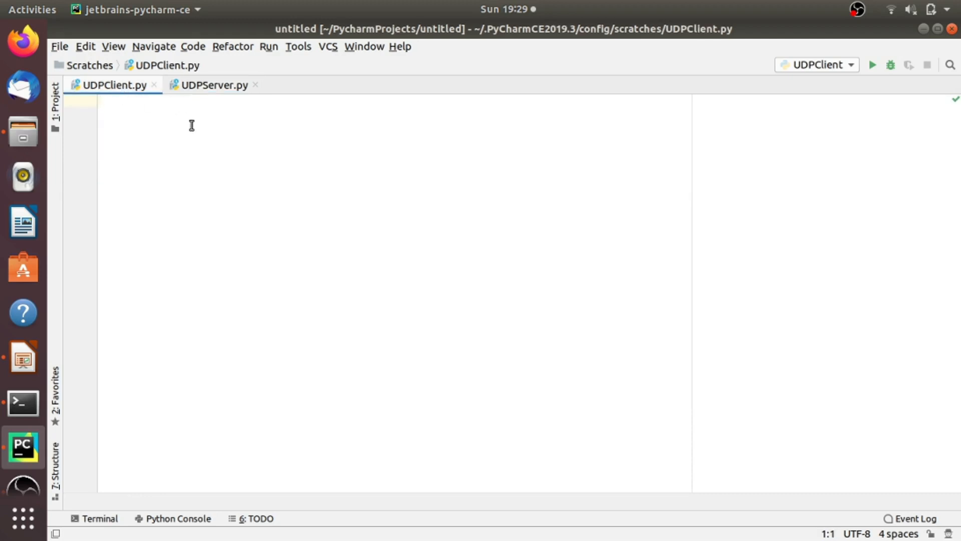
{"action": "left_click", "coordinate": [214, 84]}
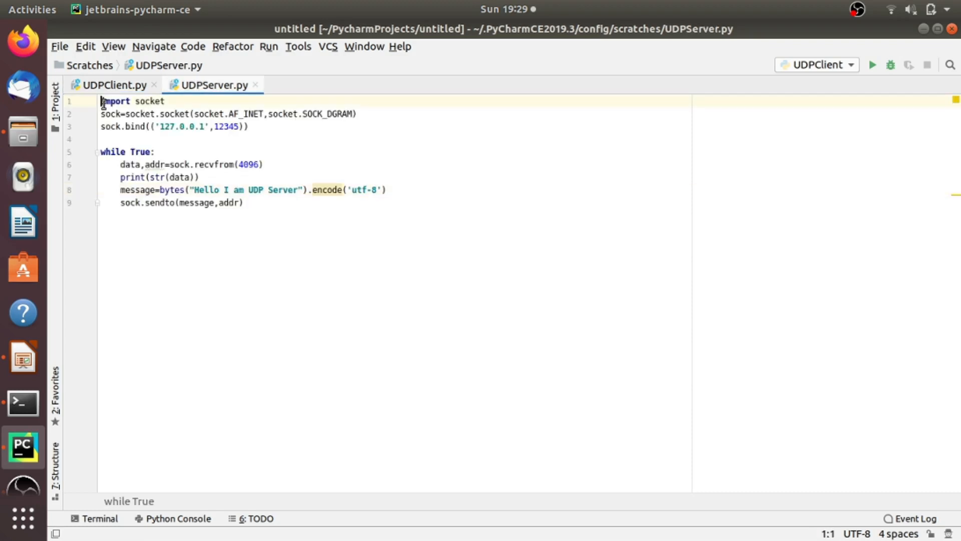
{"action": "left_click_drag", "start_coordinate": [100, 101], "coordinate": [356, 113]}
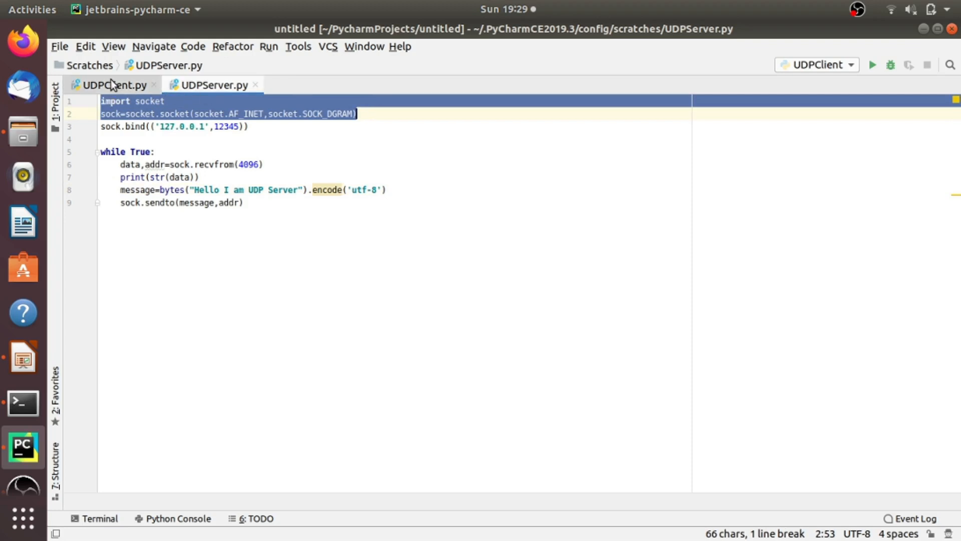
{"action": "left_click", "coordinate": [111, 84]}
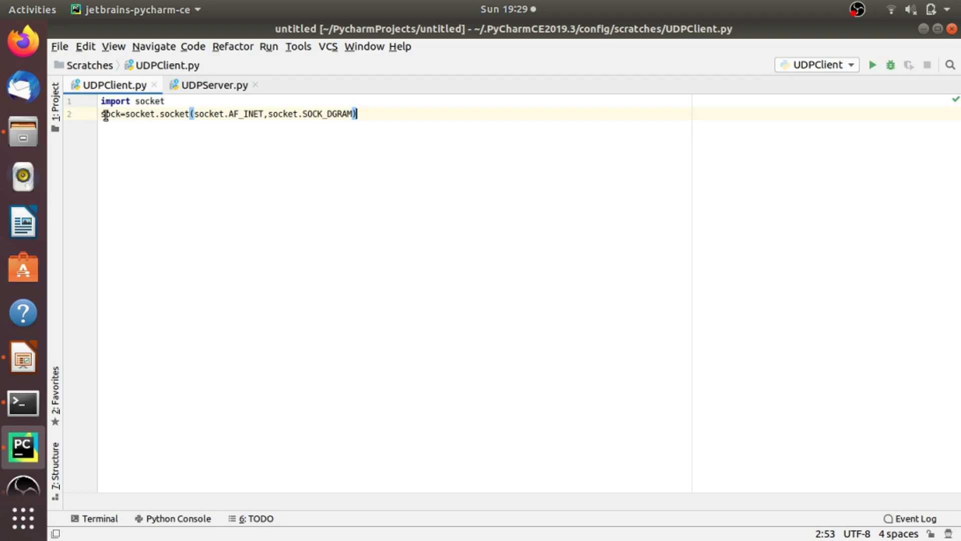
Rename the client's socket variable to client_socket and begin the msg line.
{"action": "type", "text": "cl"}
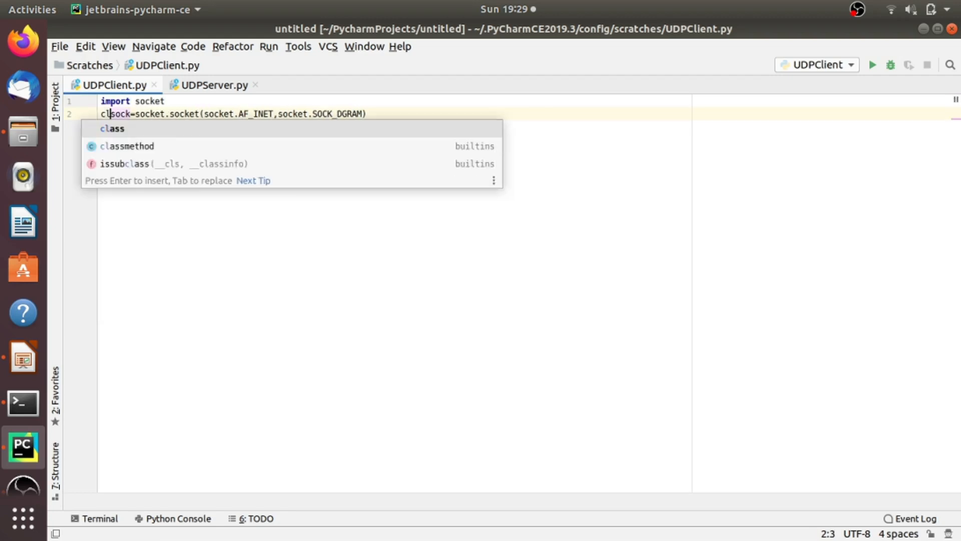
{"action": "type", "text": "ient_"}
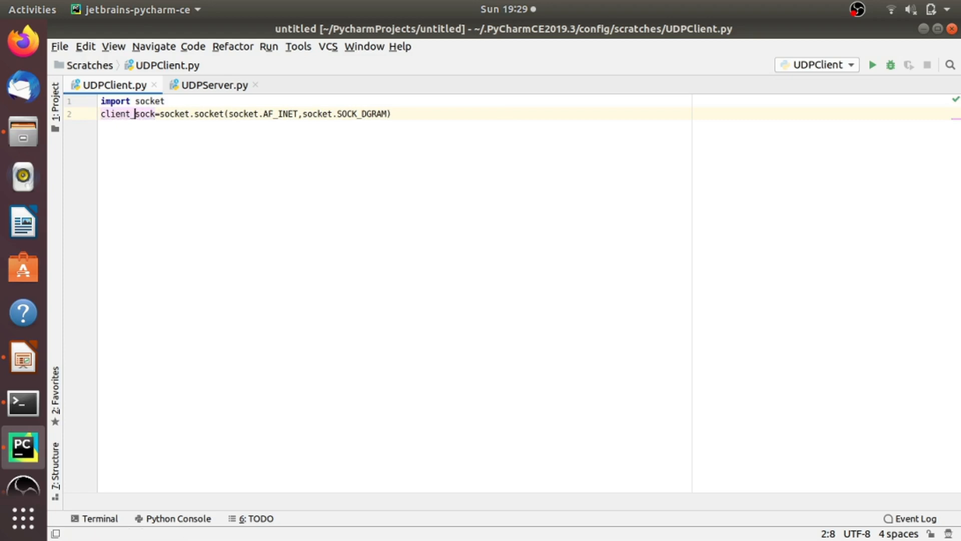
{"action": "type", "text": "et"}
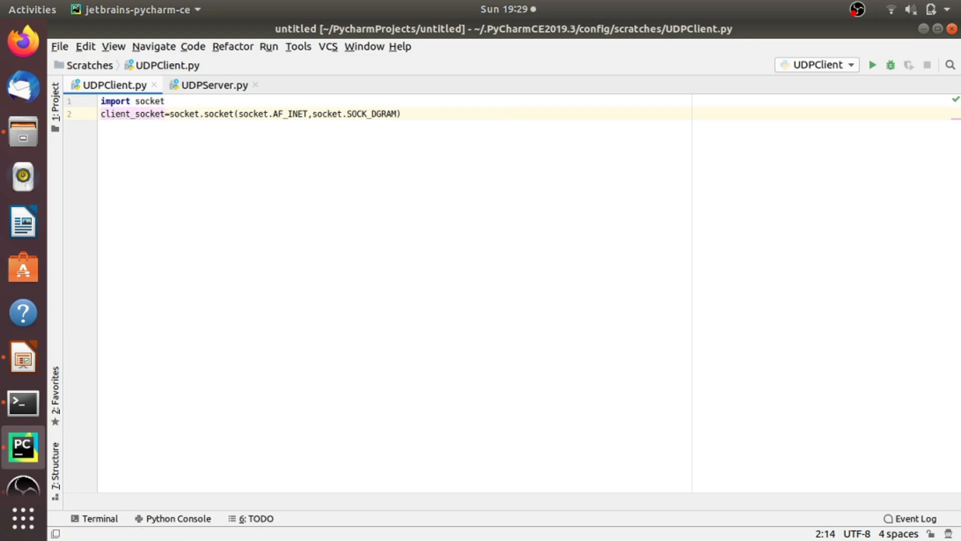
{"action": "mouse_move", "coordinate": [465, 102]}
{"action": "type", "text": "msg=\"Hello UDP SErver"}
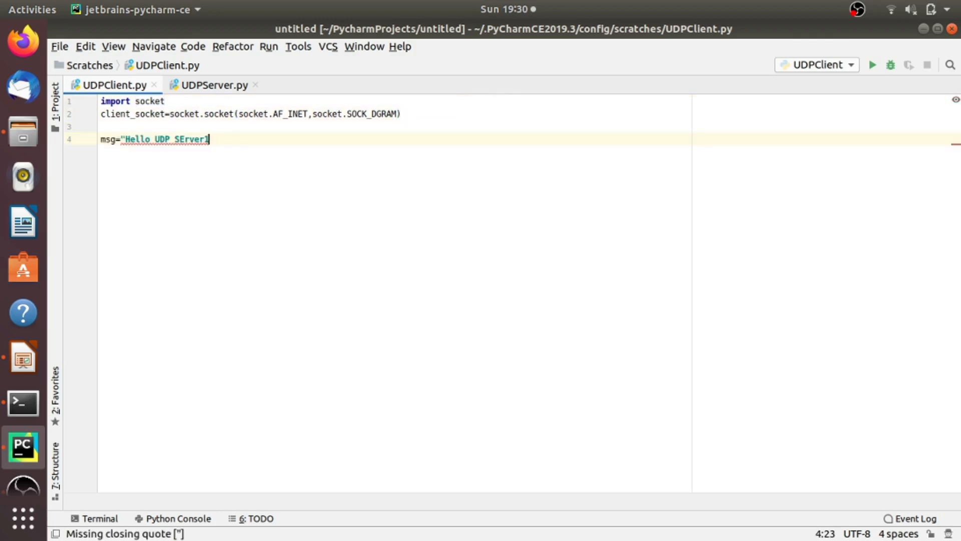
Fix msg to "Hello UDP Server" and send it with client_socket.sendto(msg.encode("utf-8"),('127.0.0.1',12345)).
{"action": "key", "text": "BackSpace"}
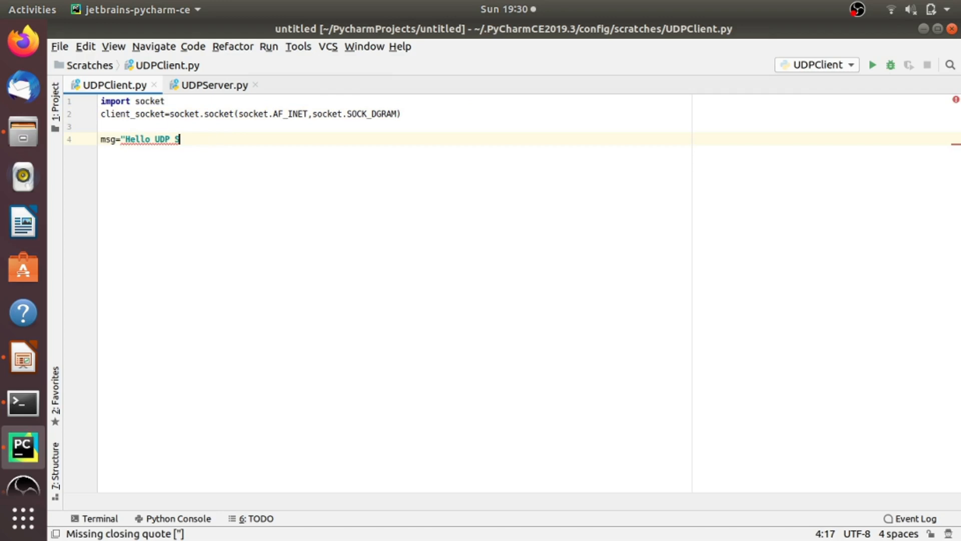
{"action": "type", "text": "erver\""}
{"action": "type", "text": "client_socket.sendto("}
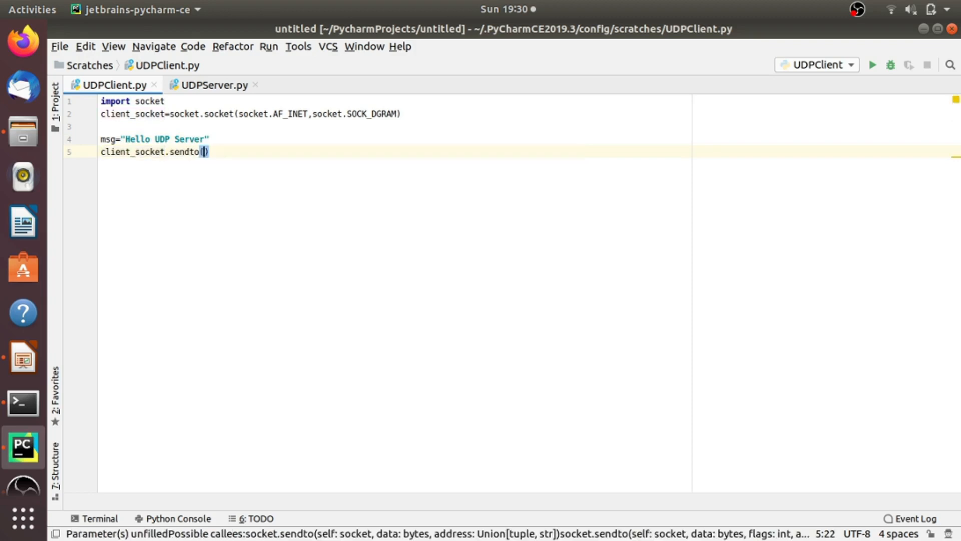
{"action": "type", "text": "msg"}
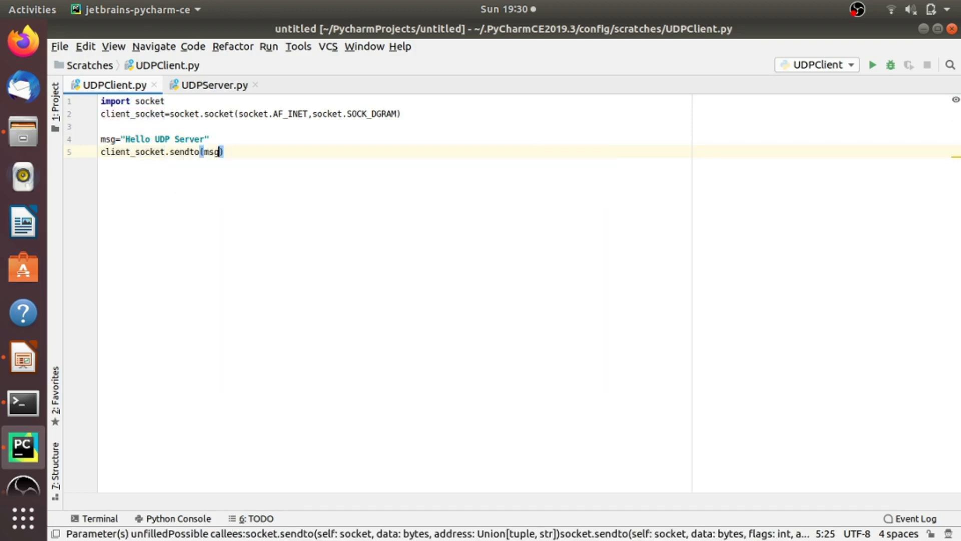
{"action": "type", "text": ".e"}
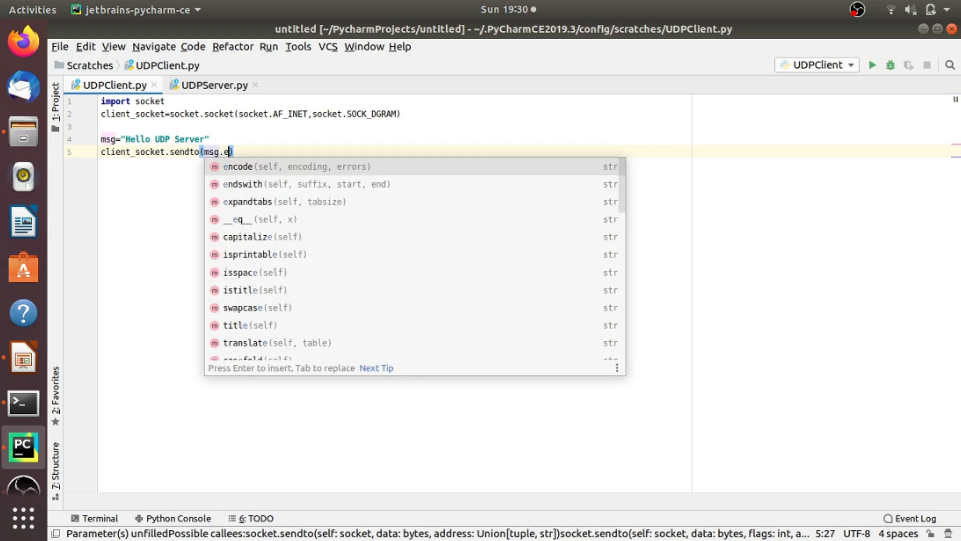
{"action": "type", "text": "ncode('"}
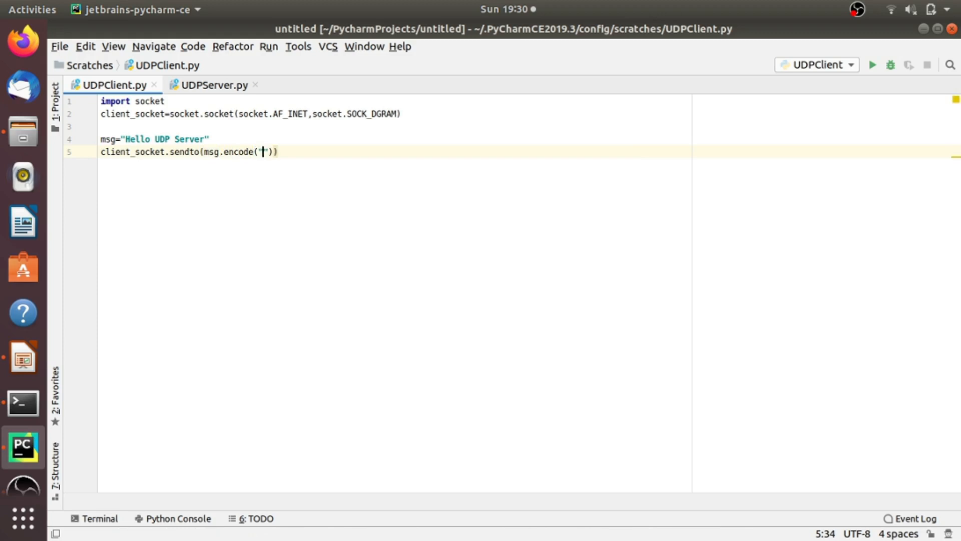
{"action": "type", "text": "utf"}
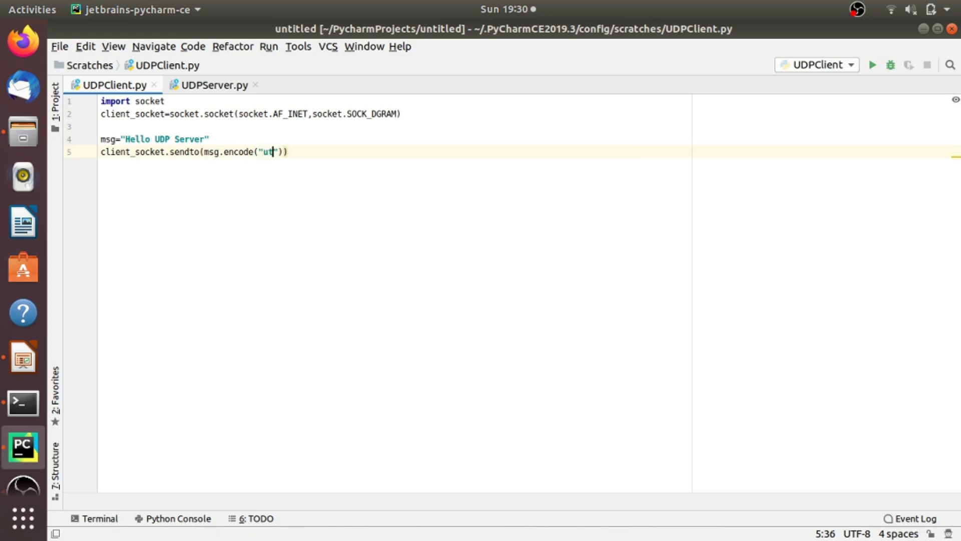
{"action": "type", "text": "f"}
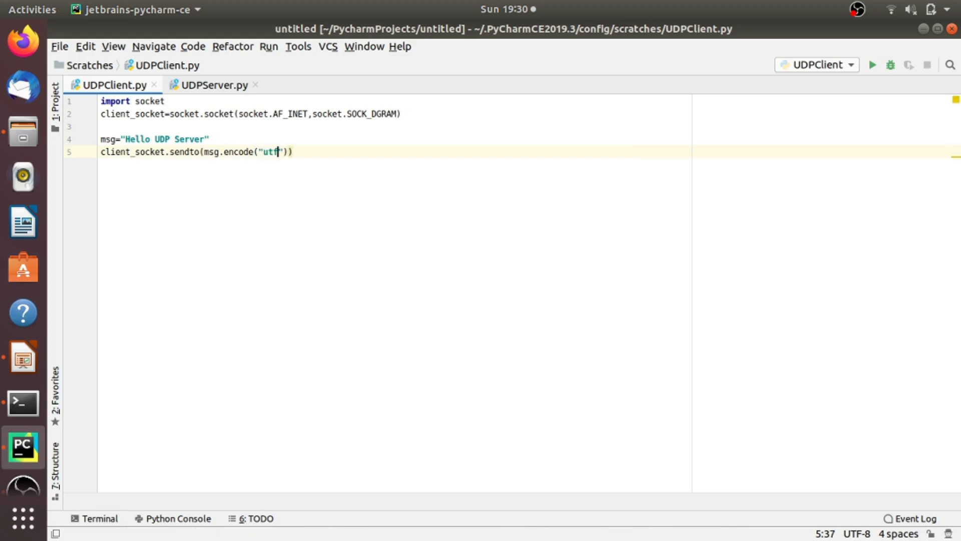
{"action": "type", "text": "-8"}
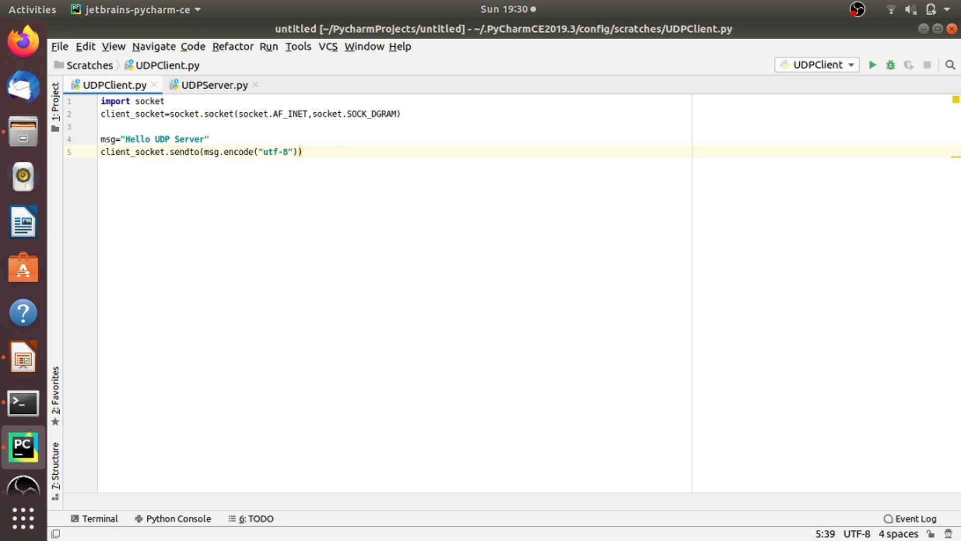
{"action": "type", "text": ","}
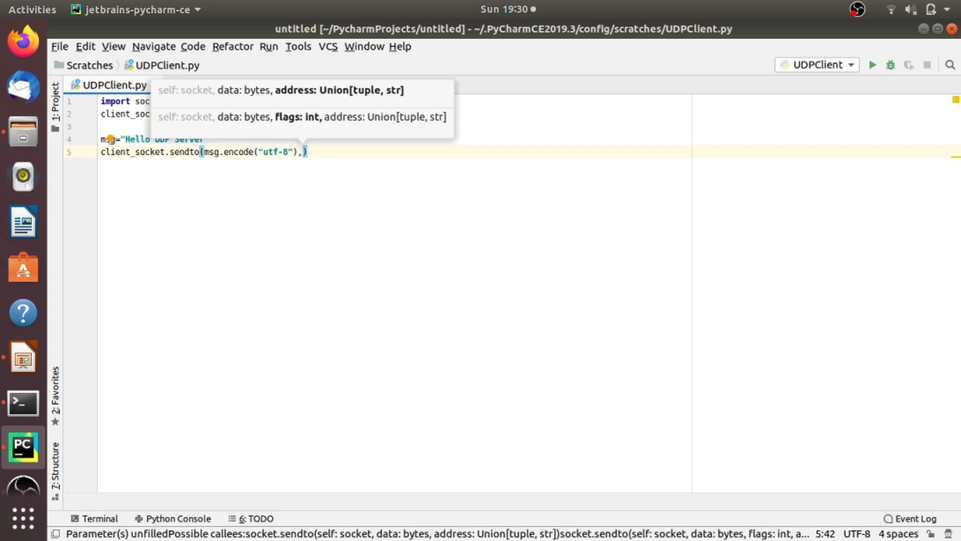
{"action": "type", "text": "()"}
{"action": "type", "text": "data,"}
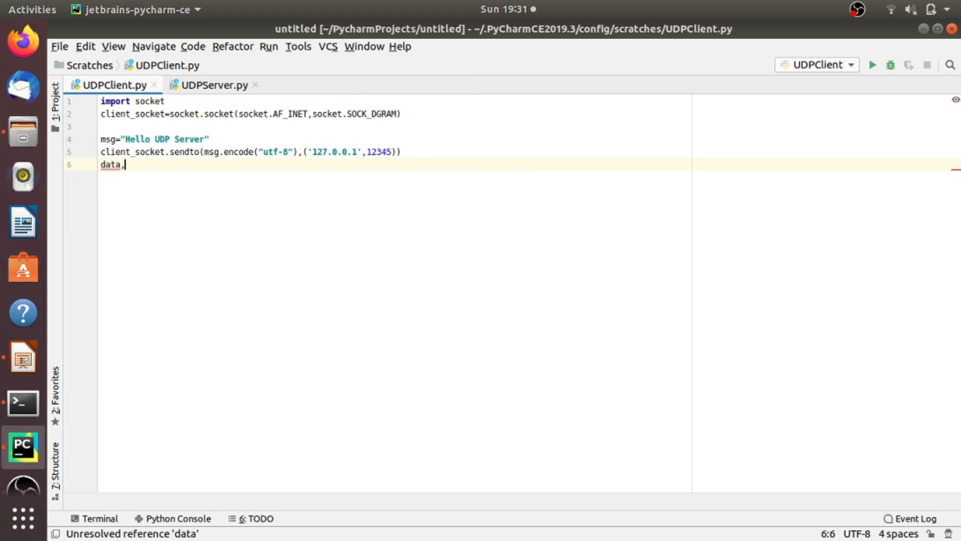
Add data,addr=client_socket.recvfrom(4096), print "Server Says" and str(data), close the socket, then switch to UDPServer.py.
{"action": "type", "text": "addr"}
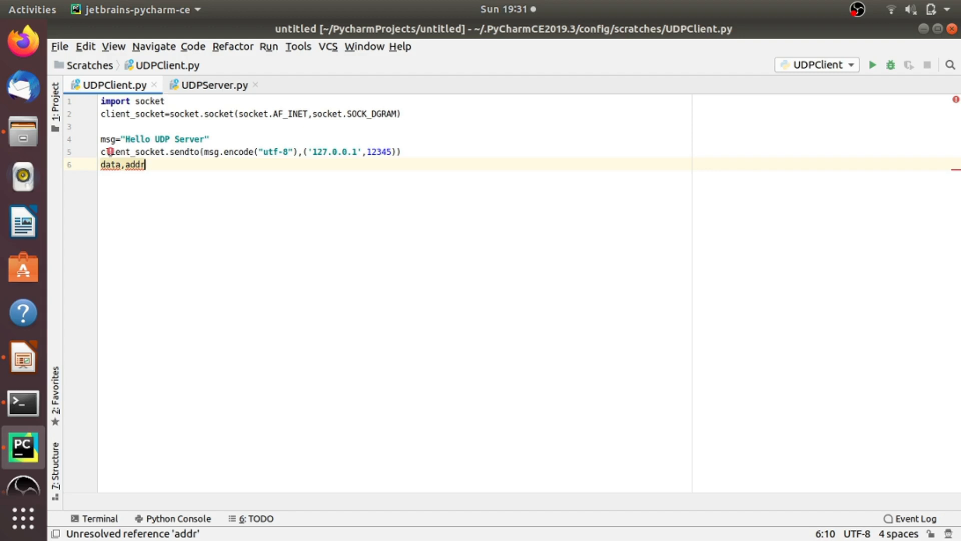
{"action": "type", "text": "=client_socket.recvfrom(4096"}
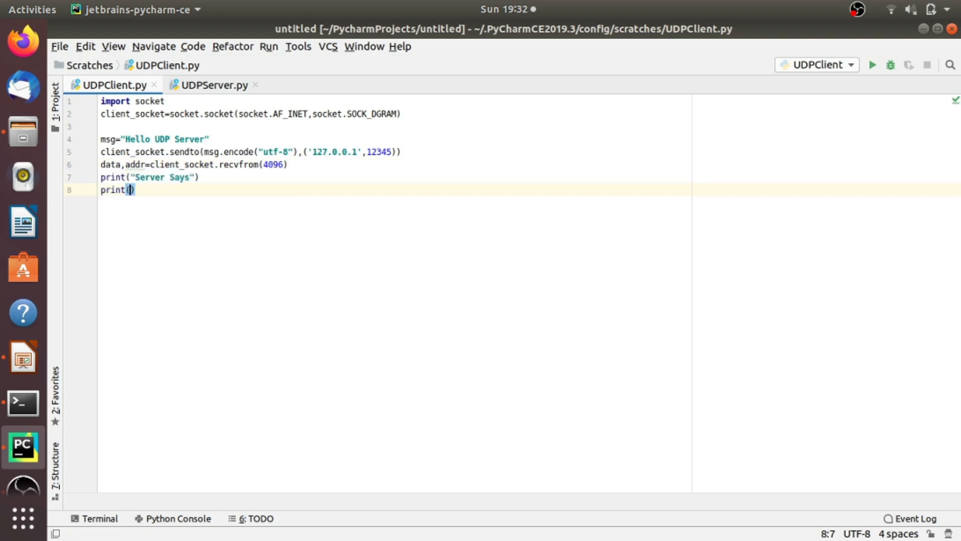
{"action": "type", "text": "str(data"}
{"action": "type", "text": "client_socket.c"}
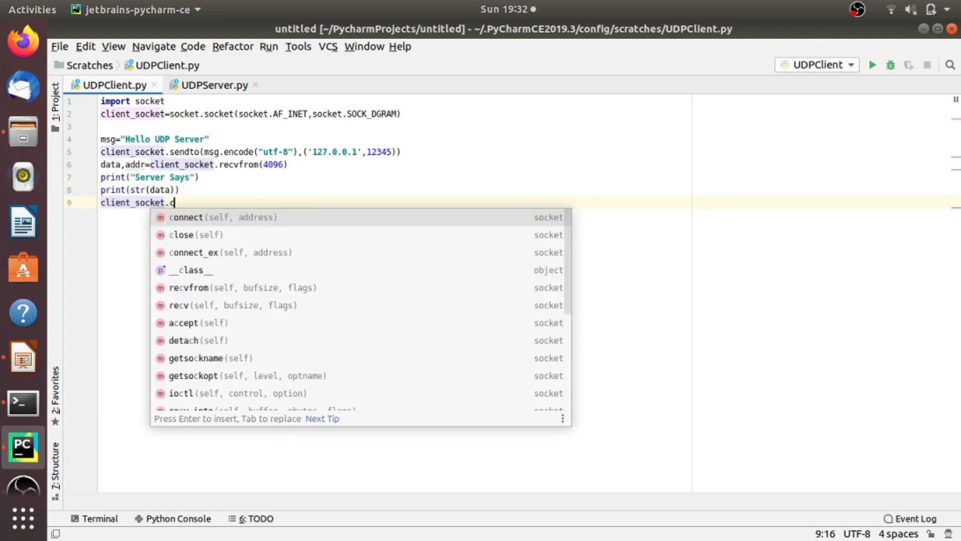
{"action": "type", "text": "lose("}
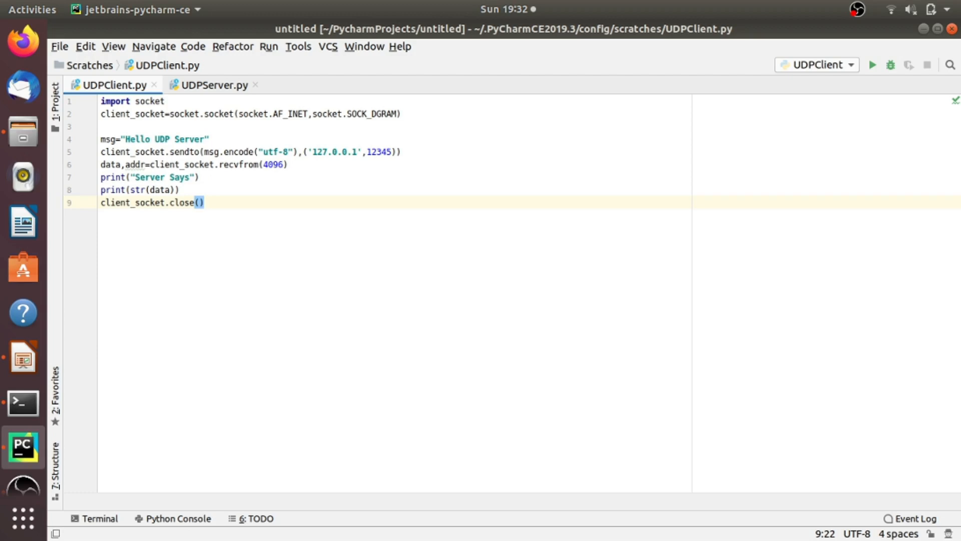
{"action": "left_click", "coordinate": [214, 84]}
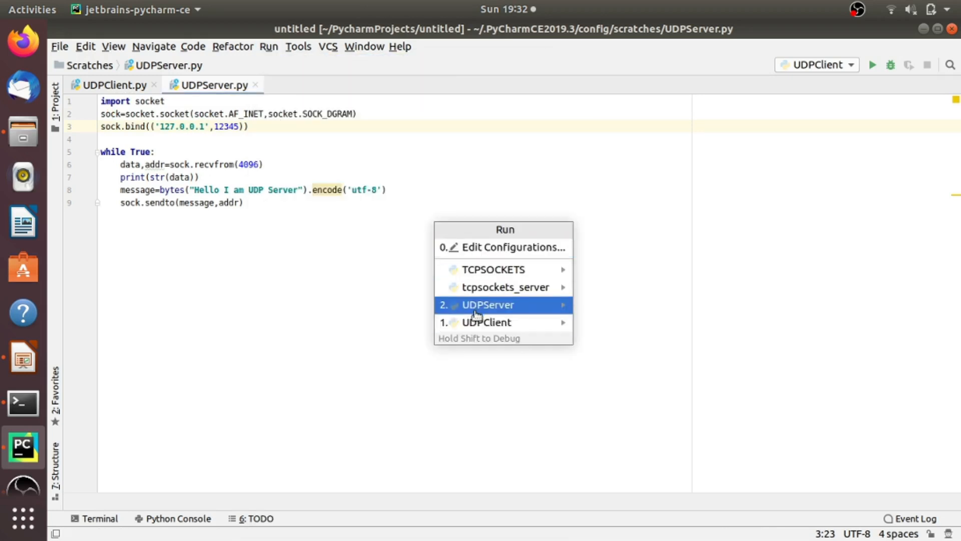
Run UDPServer, then run UDPClient so the server prints b'Hello UDP Server', stopping and rerunning the client.
{"action": "left_click", "coordinate": [487, 304]}
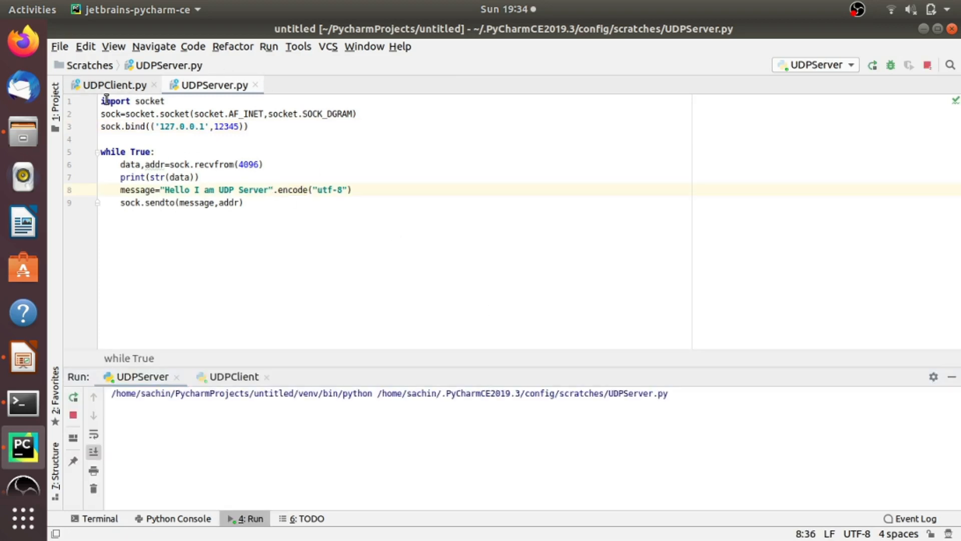
{"action": "left_click", "coordinate": [268, 46]}
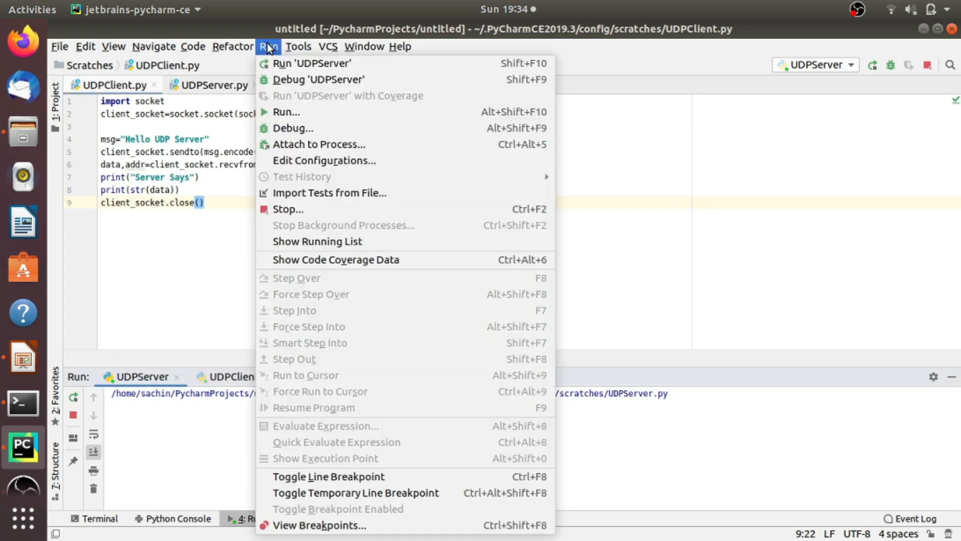
{"action": "left_click", "coordinate": [285, 111]}
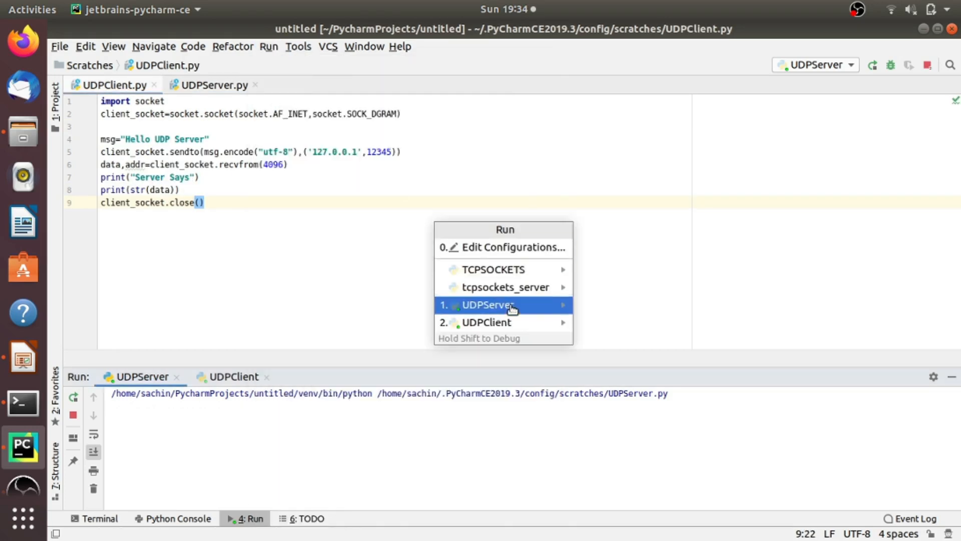
{"action": "left_click", "coordinate": [487, 323]}
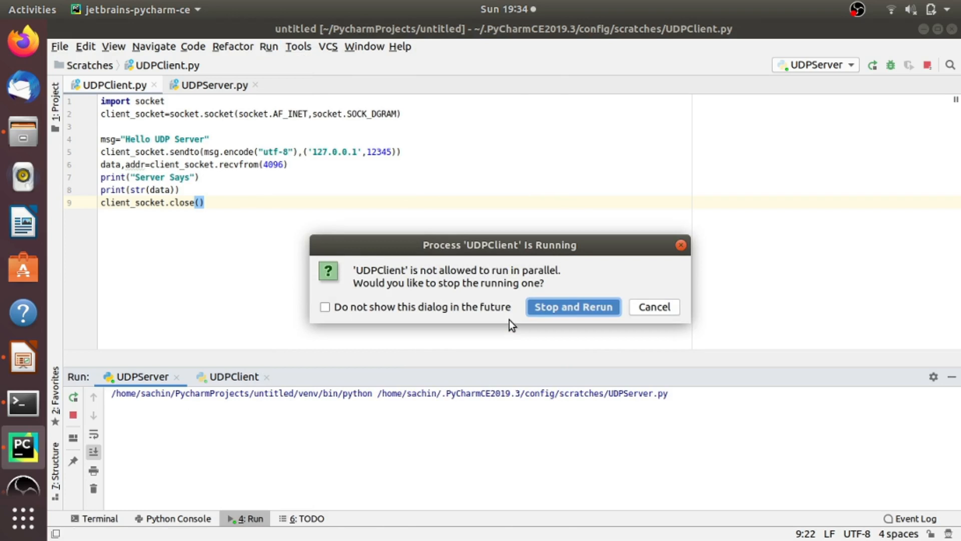
{"action": "left_click", "coordinate": [572, 306]}
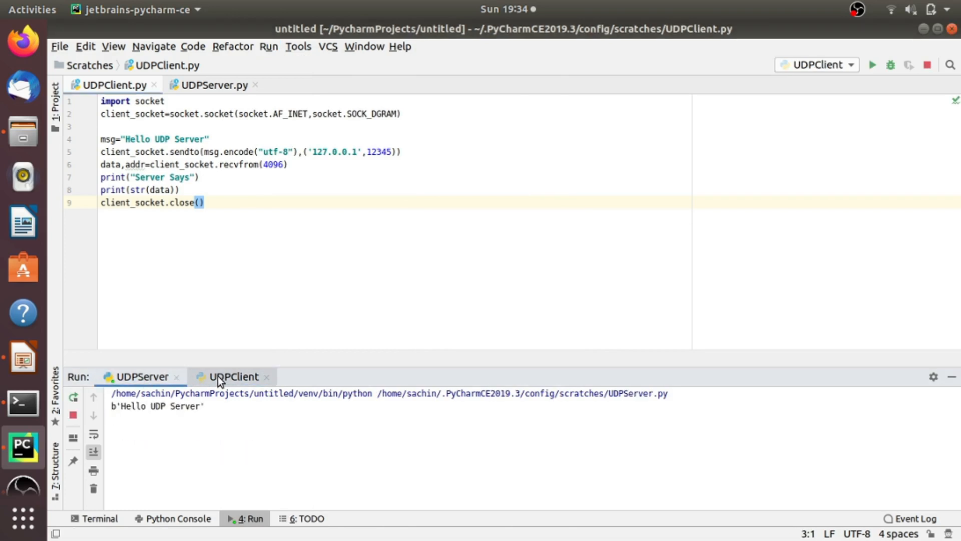